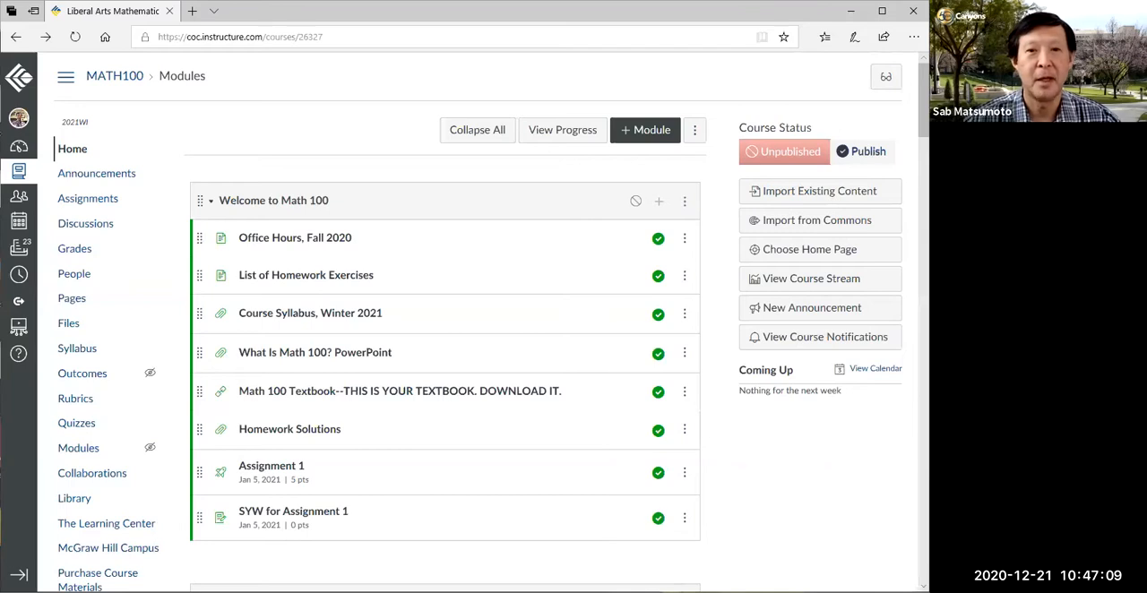
{"action": "mouse_move", "coordinate": [581, 59]}
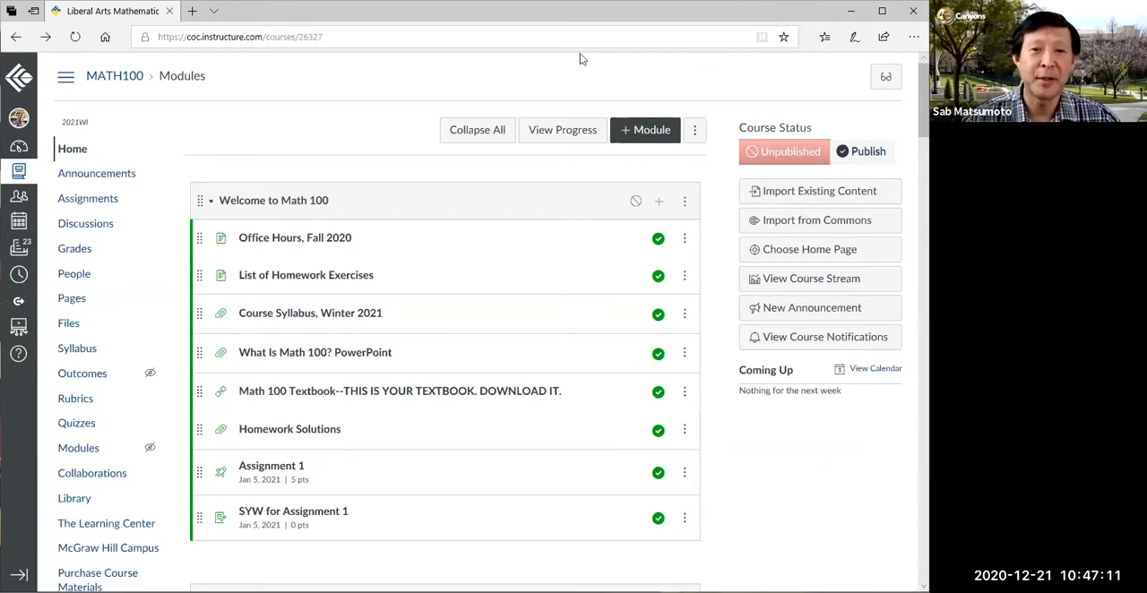
{"action": "mouse_move", "coordinate": [516, 65]}
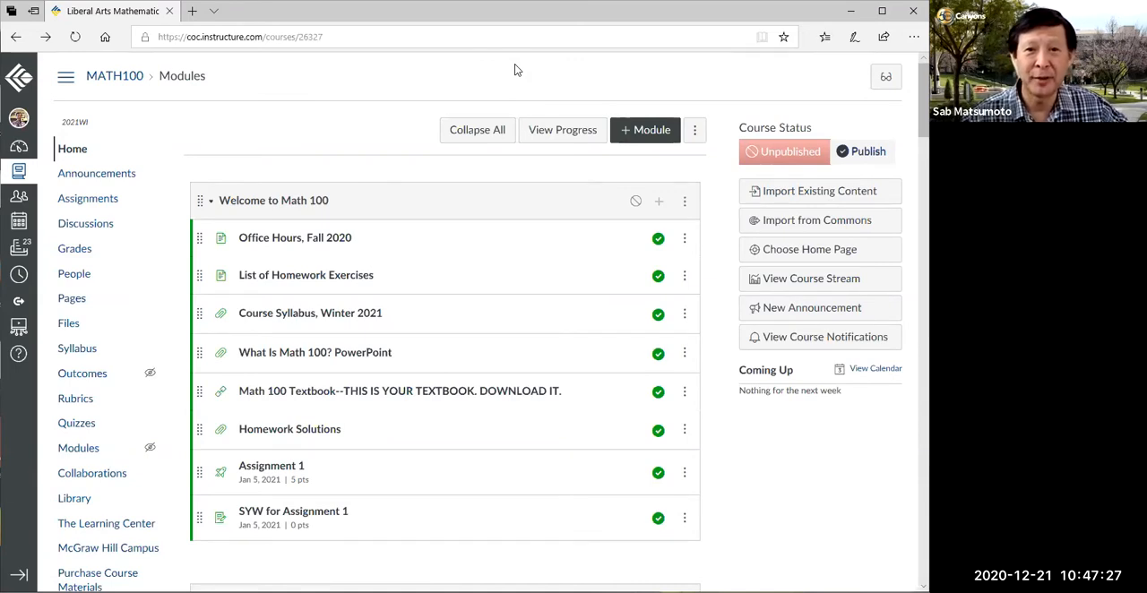
{"action": "mouse_move", "coordinate": [509, 75]}
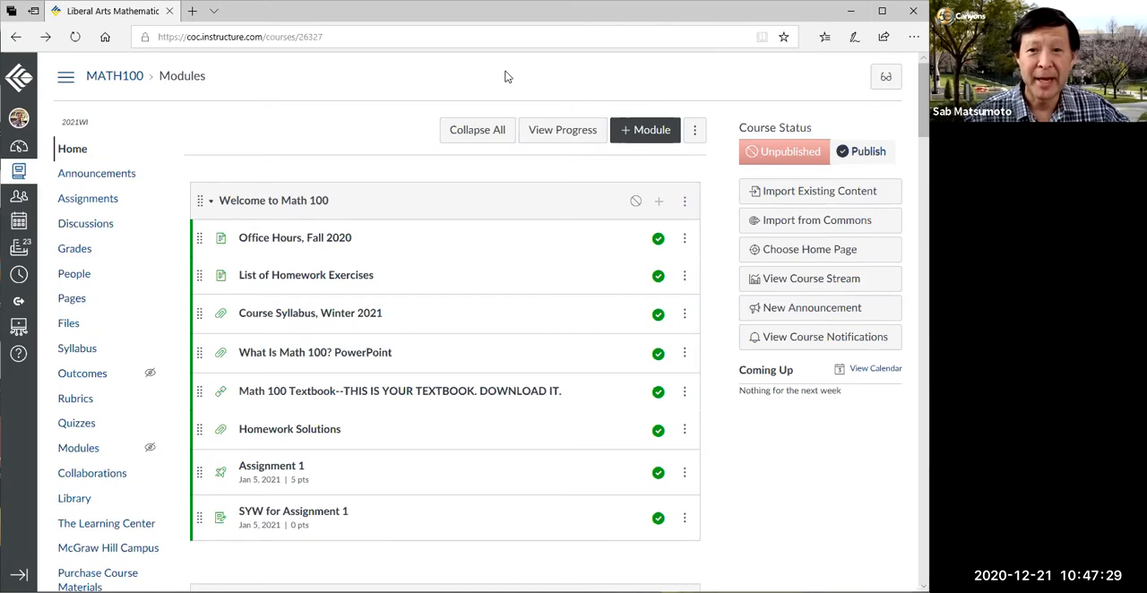
{"action": "mouse_move", "coordinate": [438, 81]}
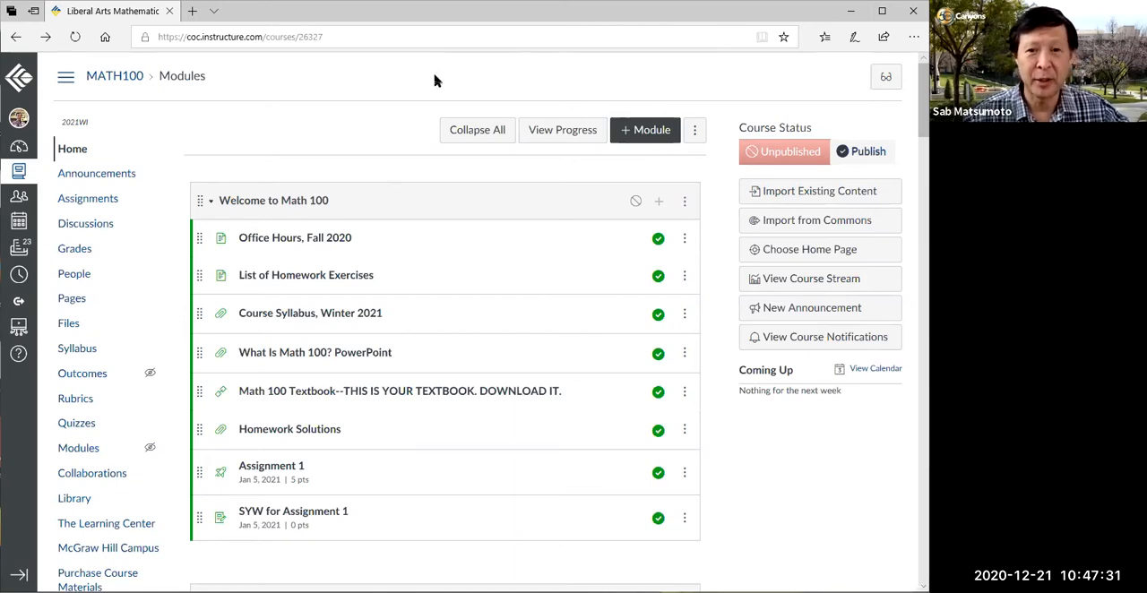
{"action": "mouse_move", "coordinate": [394, 83]}
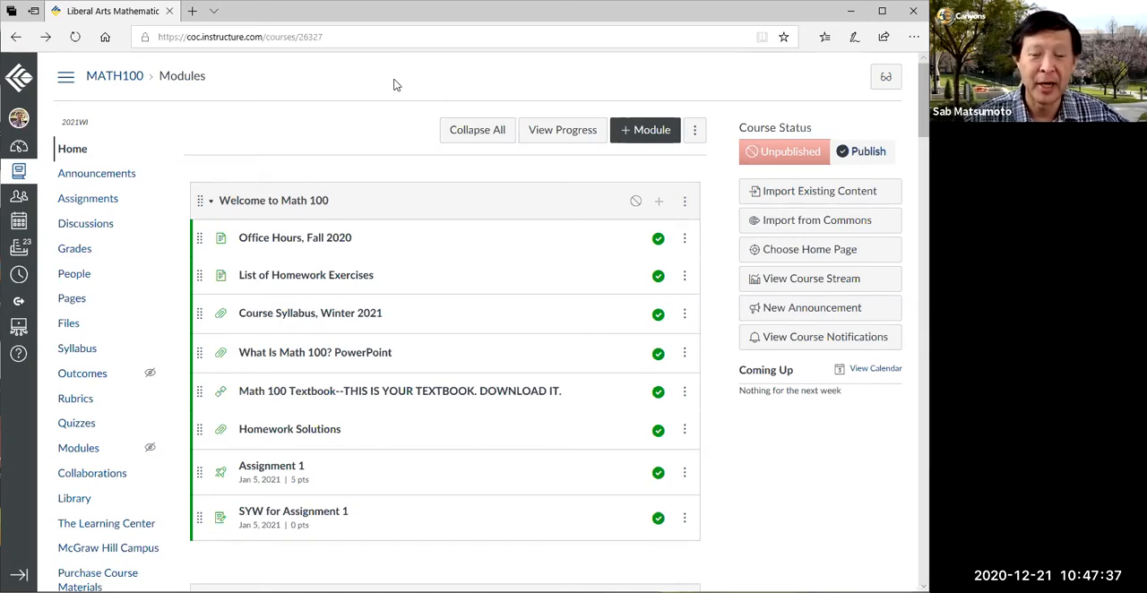
{"action": "mouse_move", "coordinate": [389, 121]}
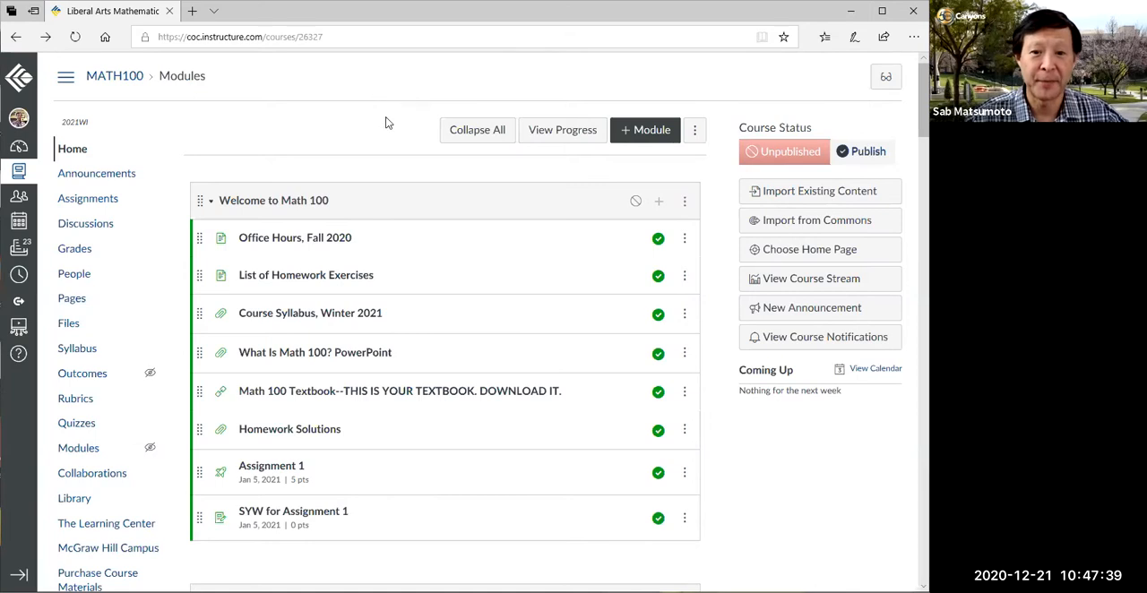
{"action": "mouse_move", "coordinate": [226, 161]}
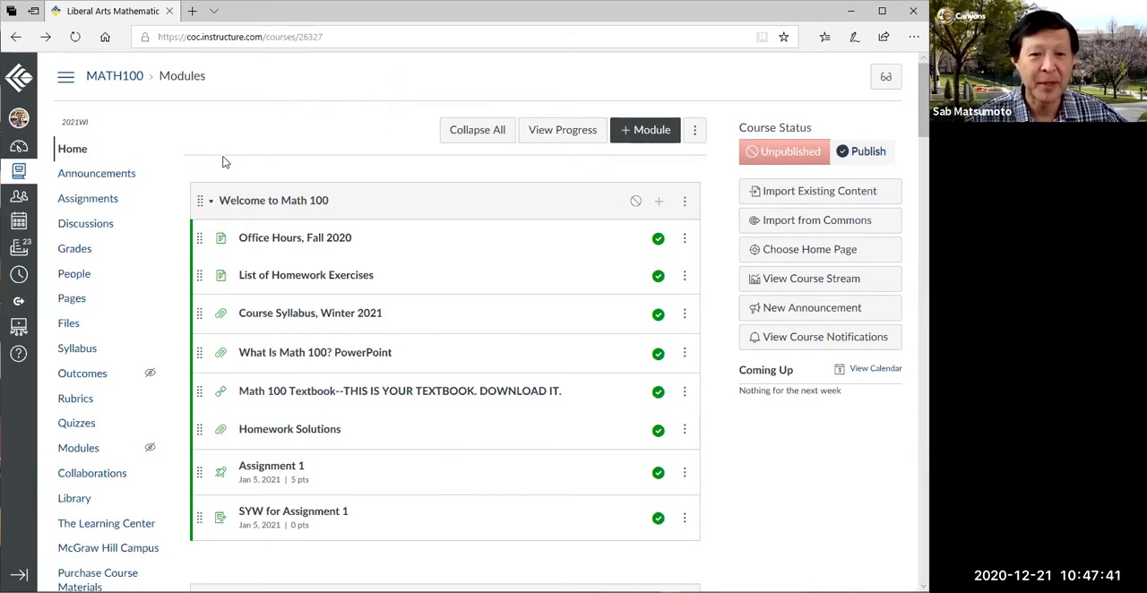
{"action": "mouse_move", "coordinate": [326, 137]}
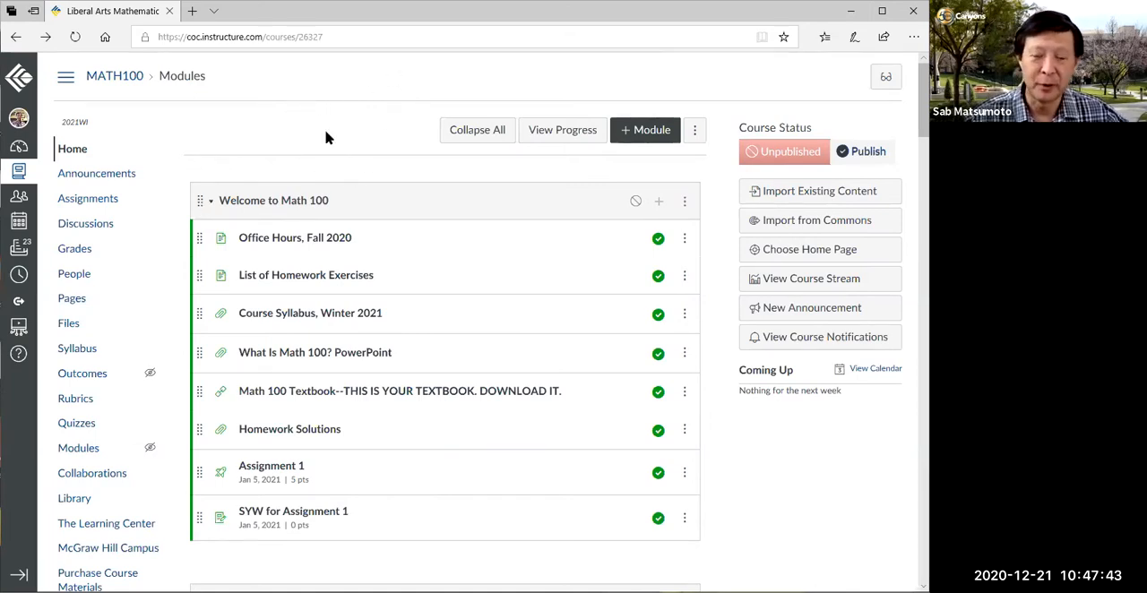
{"action": "mouse_move", "coordinate": [376, 140]}
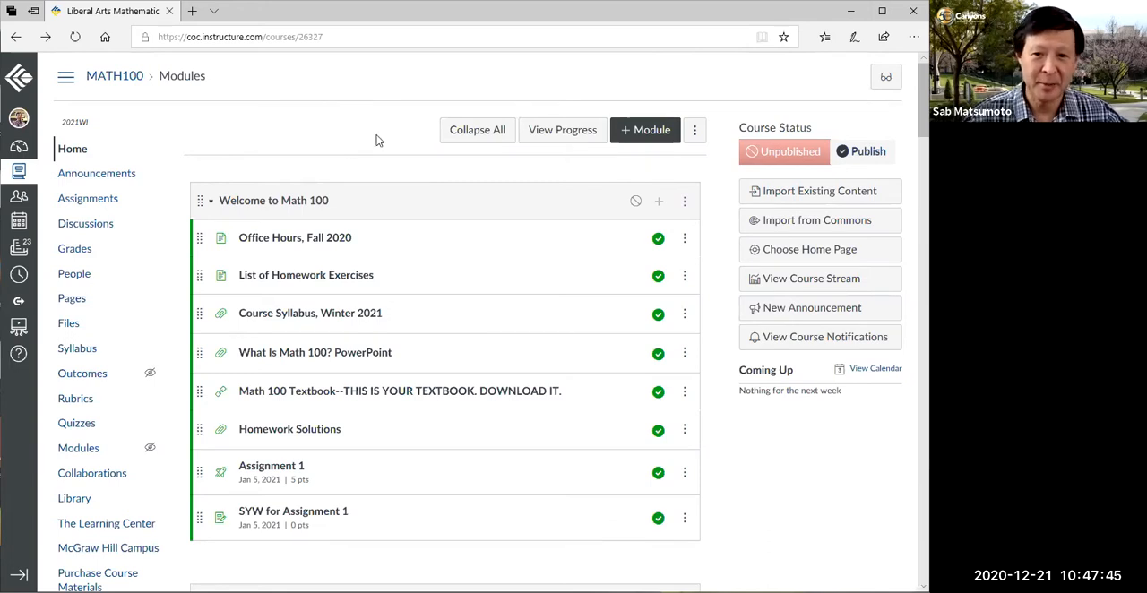
{"action": "mouse_move", "coordinate": [376, 140]}
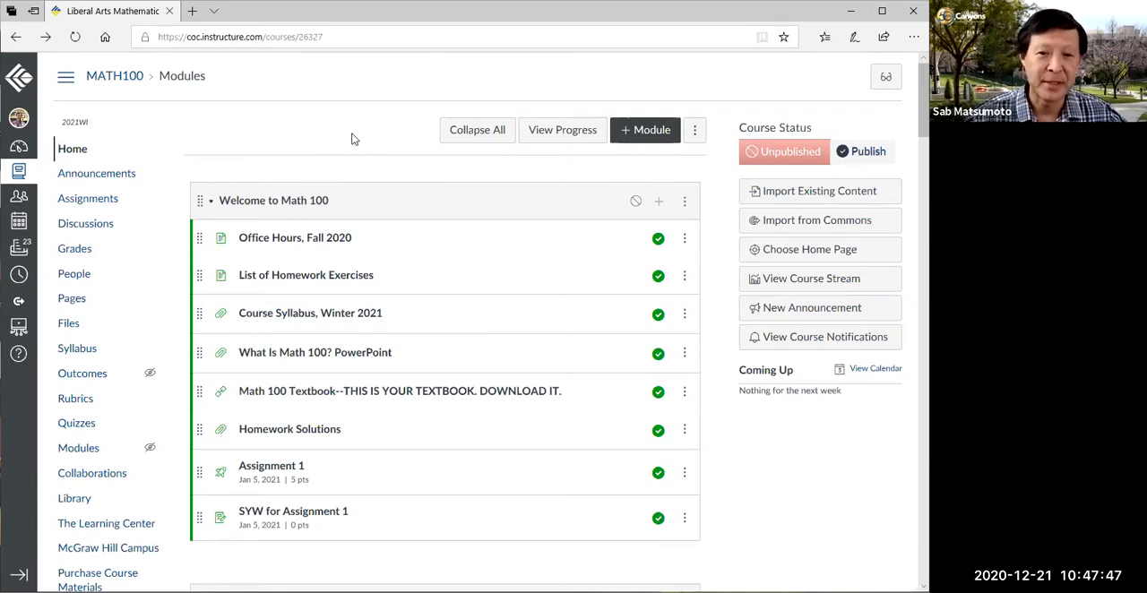
{"action": "mouse_move", "coordinate": [416, 142]}
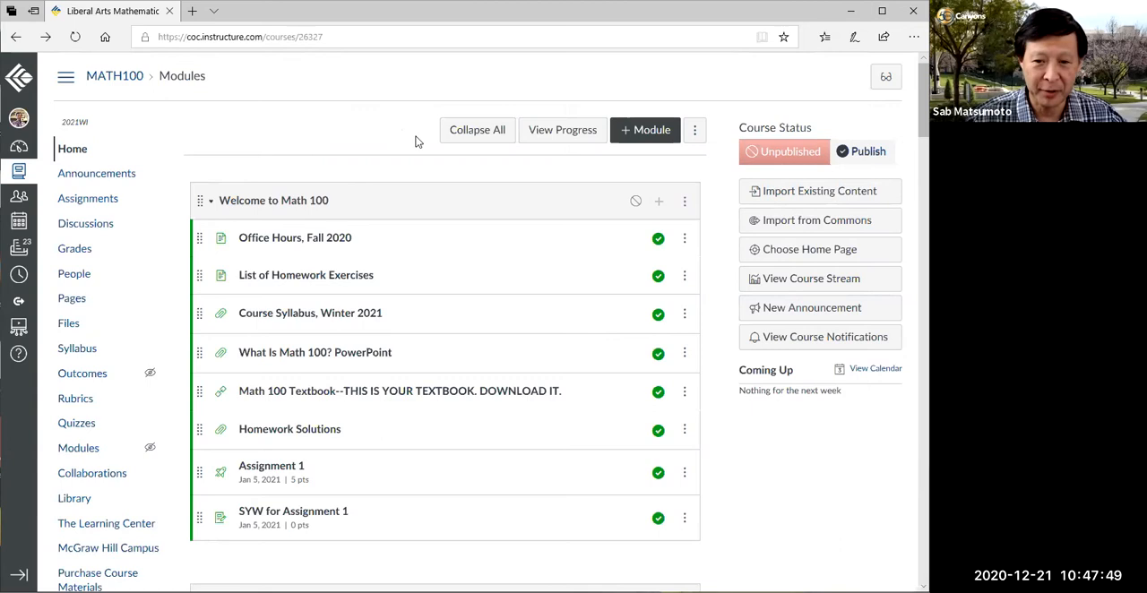
{"action": "mouse_move", "coordinate": [72, 297]}
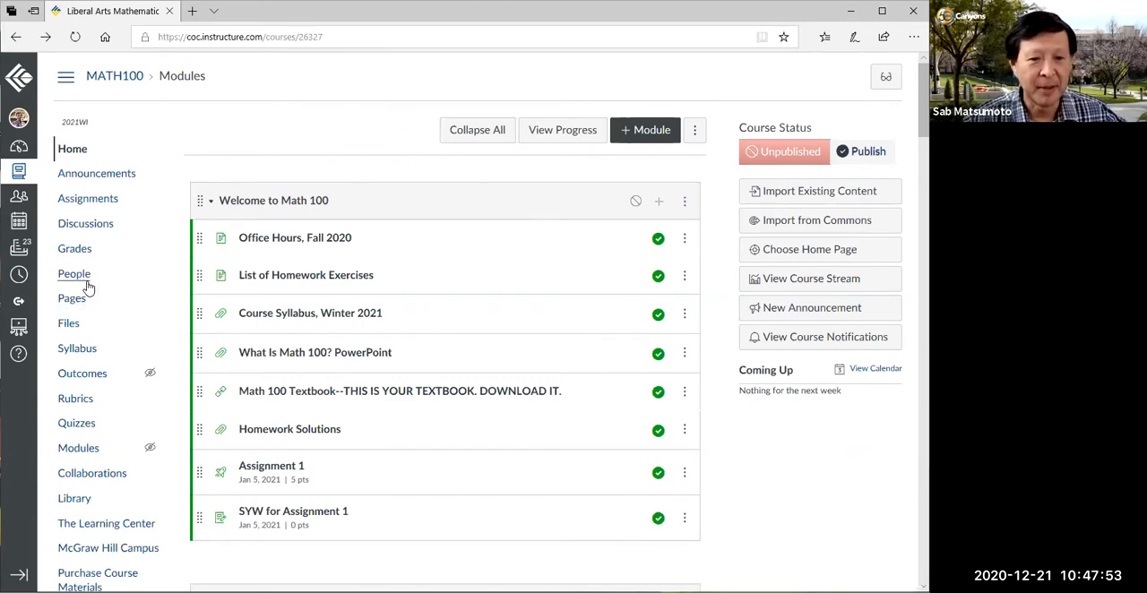
{"action": "mouse_move", "coordinate": [87, 197]}
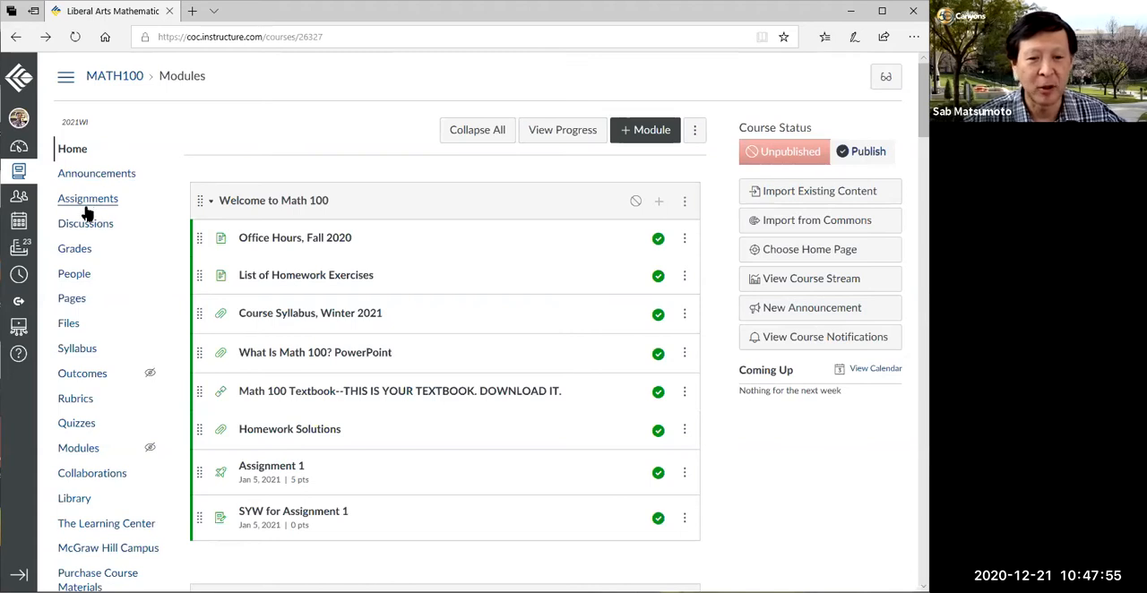
{"action": "mouse_move", "coordinate": [68, 323]}
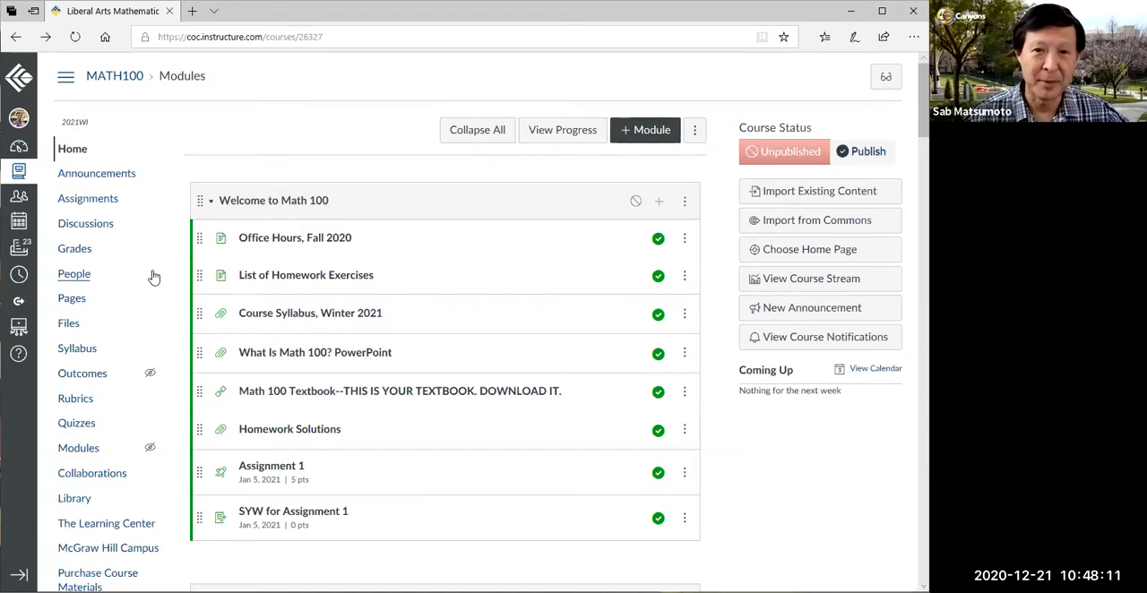
Open the Syllabus page from course navigation and scroll to the instructor information
{"action": "scroll", "scroll_direction": "down", "scroll_amount": 3}
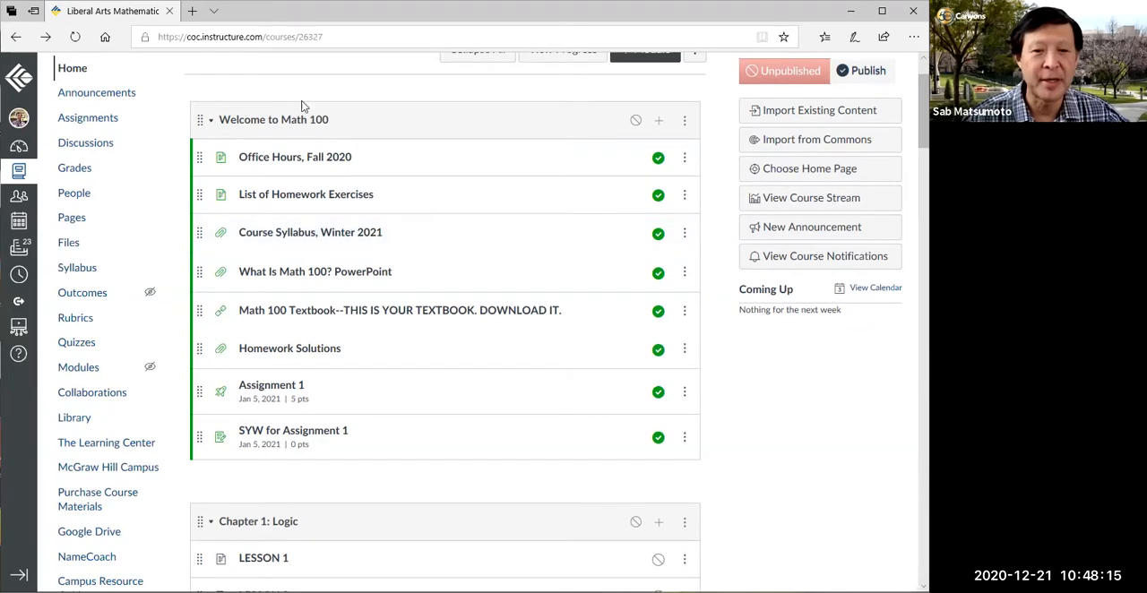
{"action": "mouse_move", "coordinate": [165, 350]}
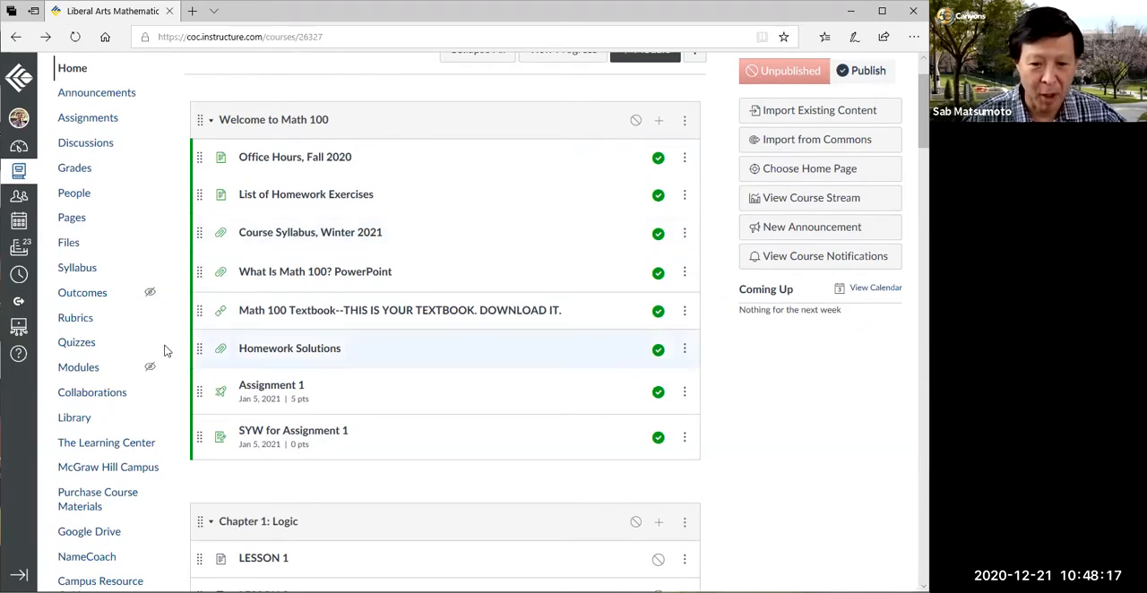
{"action": "mouse_move", "coordinate": [225, 448]}
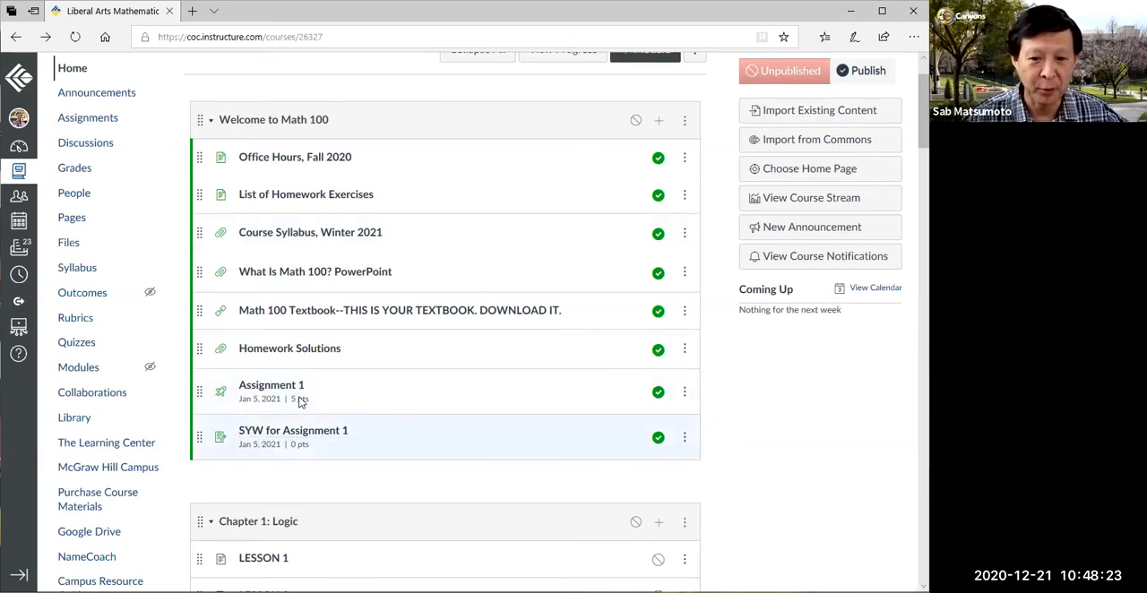
{"action": "mouse_move", "coordinate": [326, 283]}
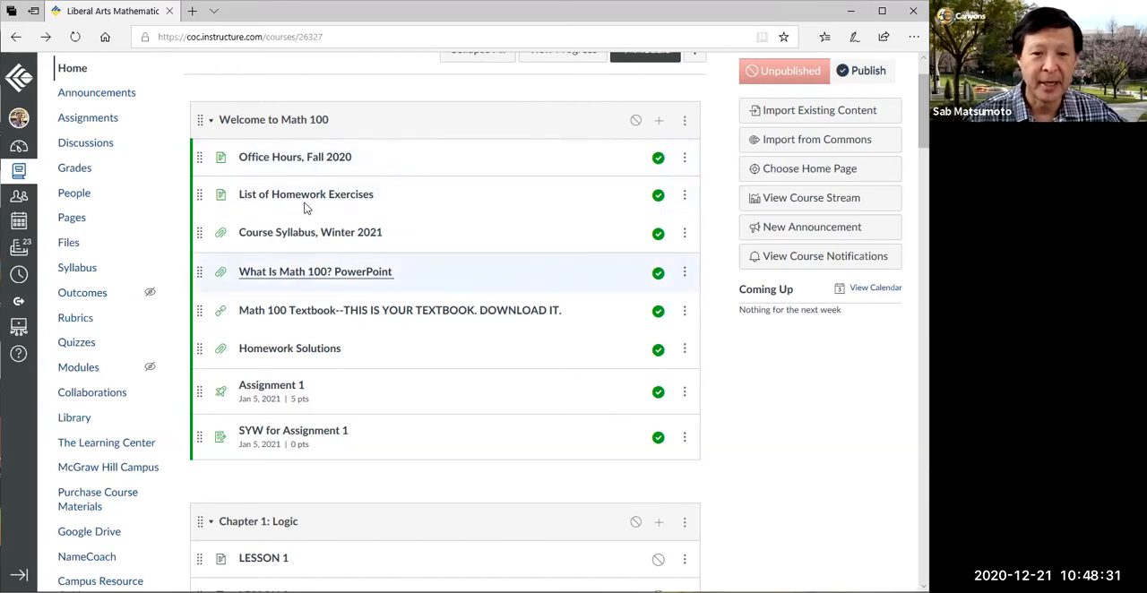
{"action": "mouse_move", "coordinate": [312, 233]}
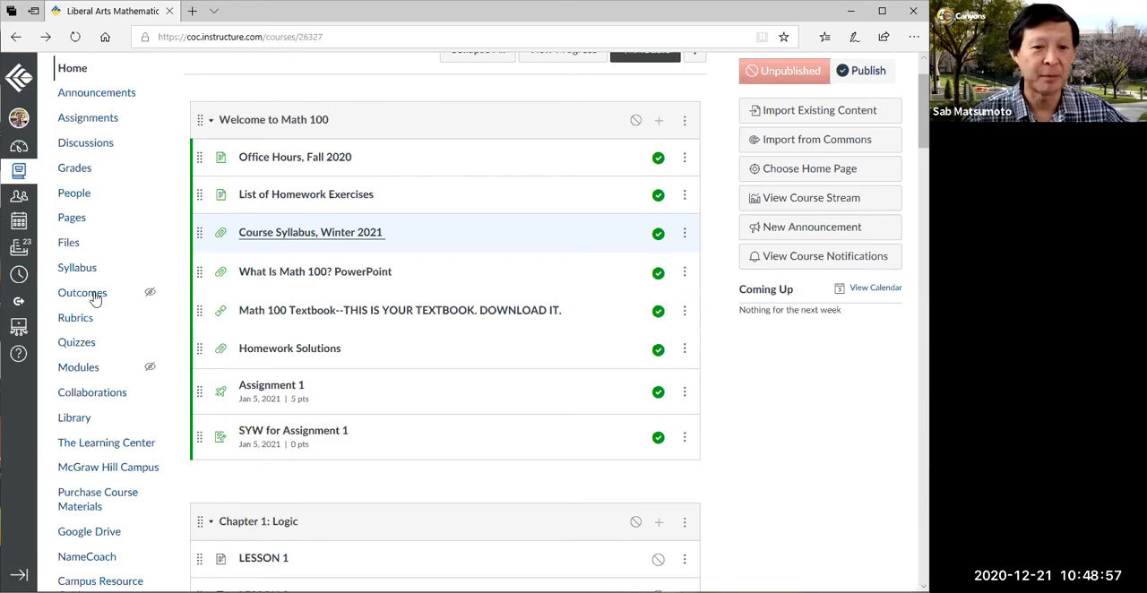
{"action": "mouse_move", "coordinate": [77, 272]}
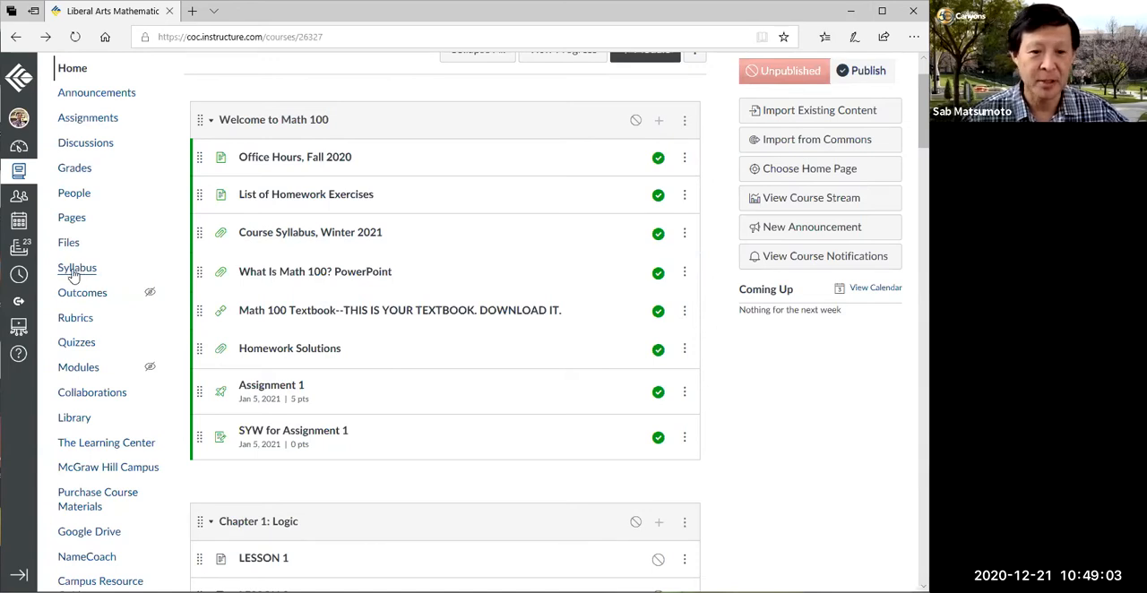
{"action": "left_click", "coordinate": [77, 268]}
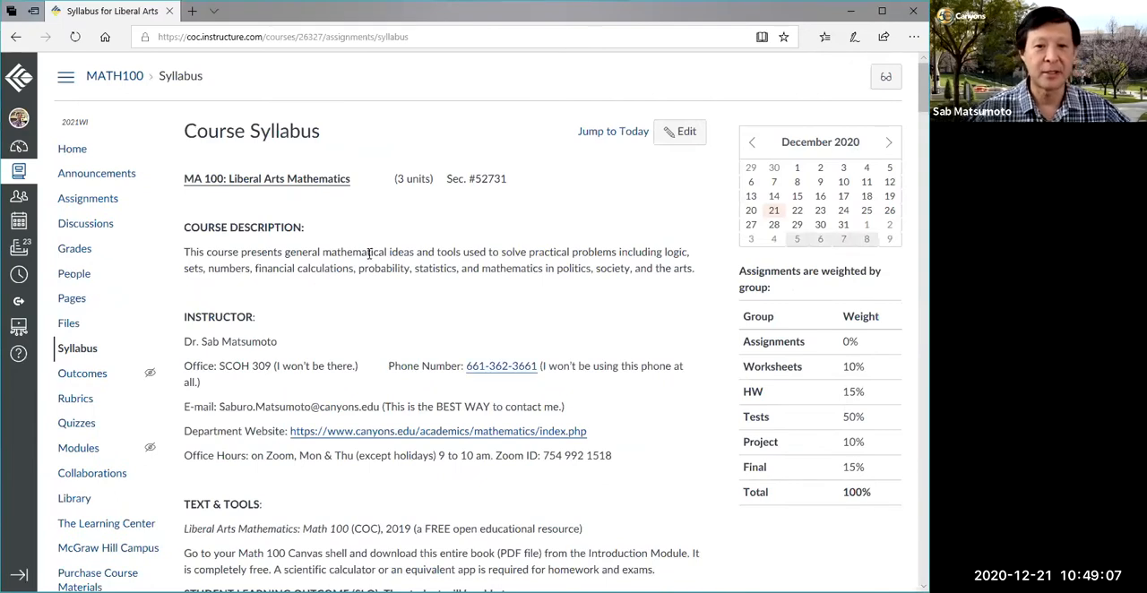
{"action": "scroll", "scroll_direction": "down", "scroll_amount": 3}
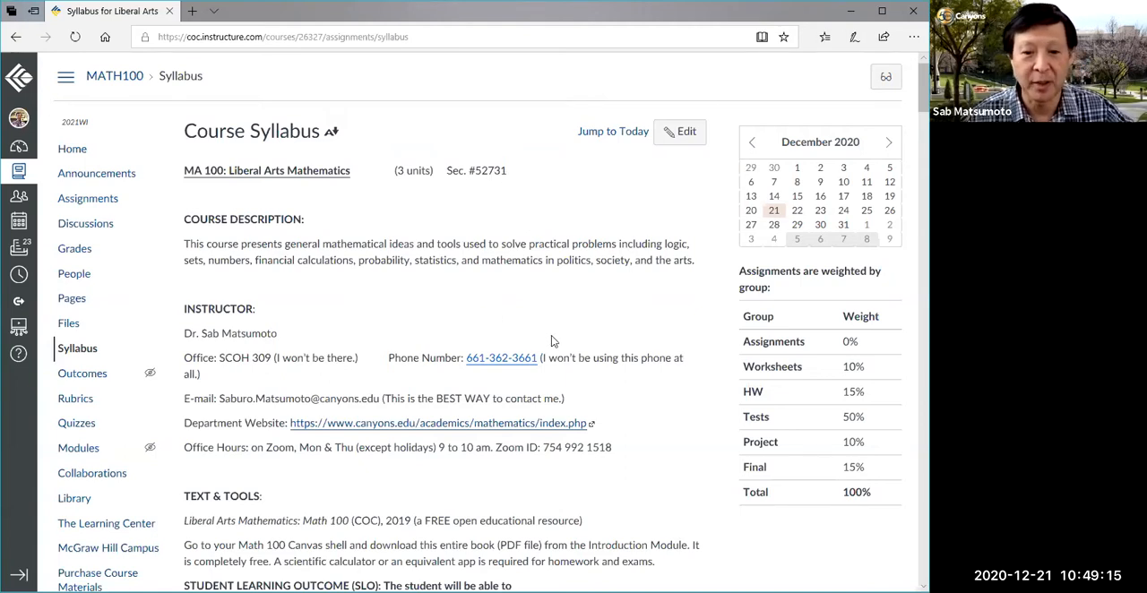
{"action": "scroll", "scroll_direction": "down", "scroll_amount": 3}
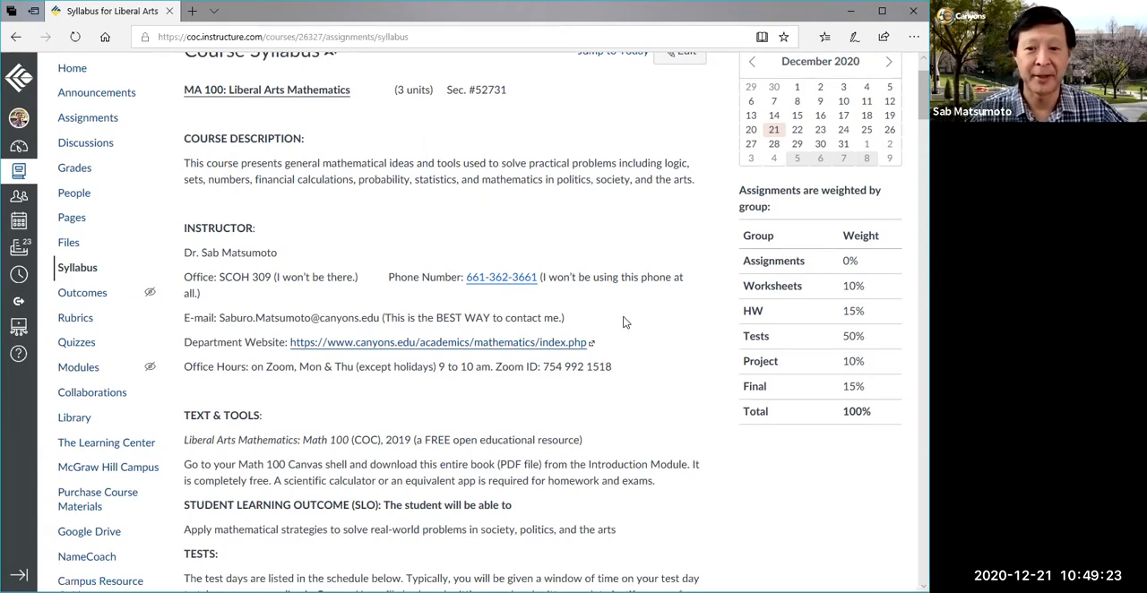
{"action": "mouse_move", "coordinate": [366, 310]}
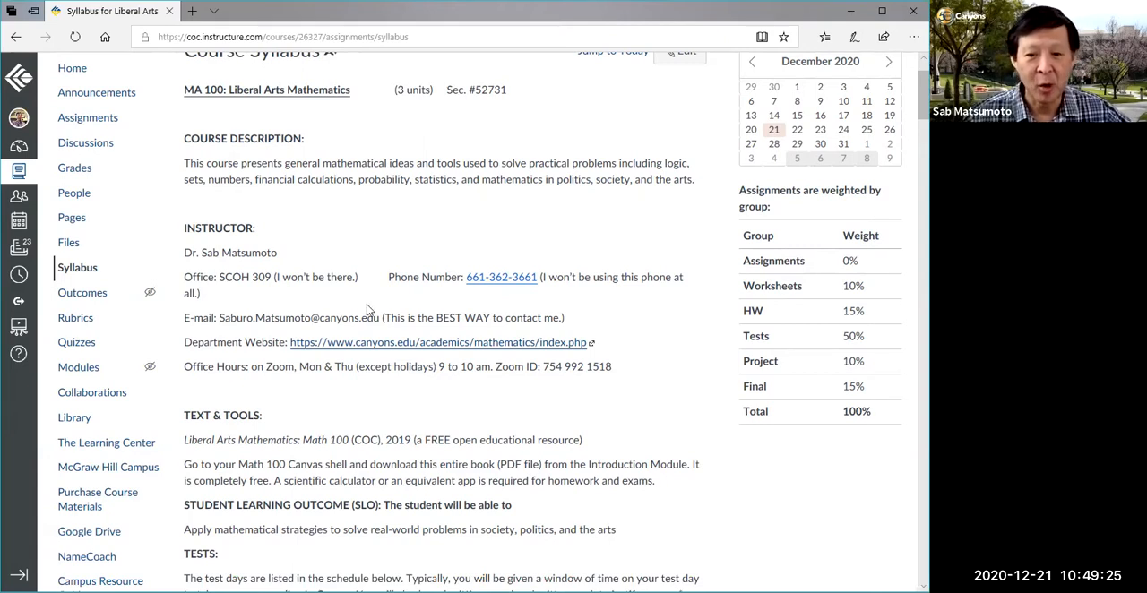
{"action": "mouse_move", "coordinate": [412, 300]}
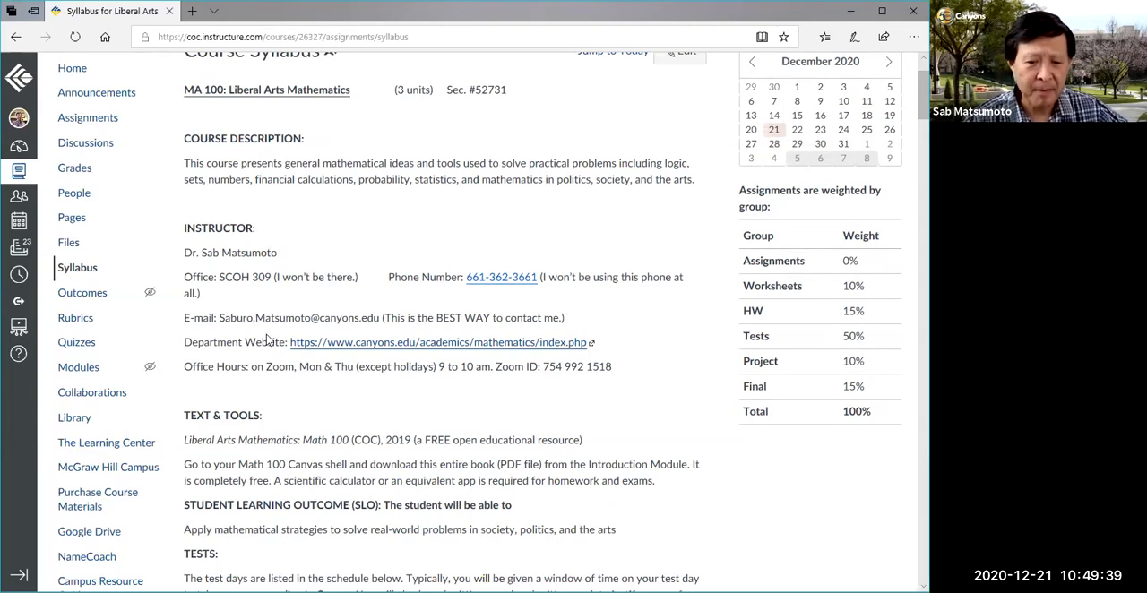
{"action": "mouse_move", "coordinate": [312, 391]}
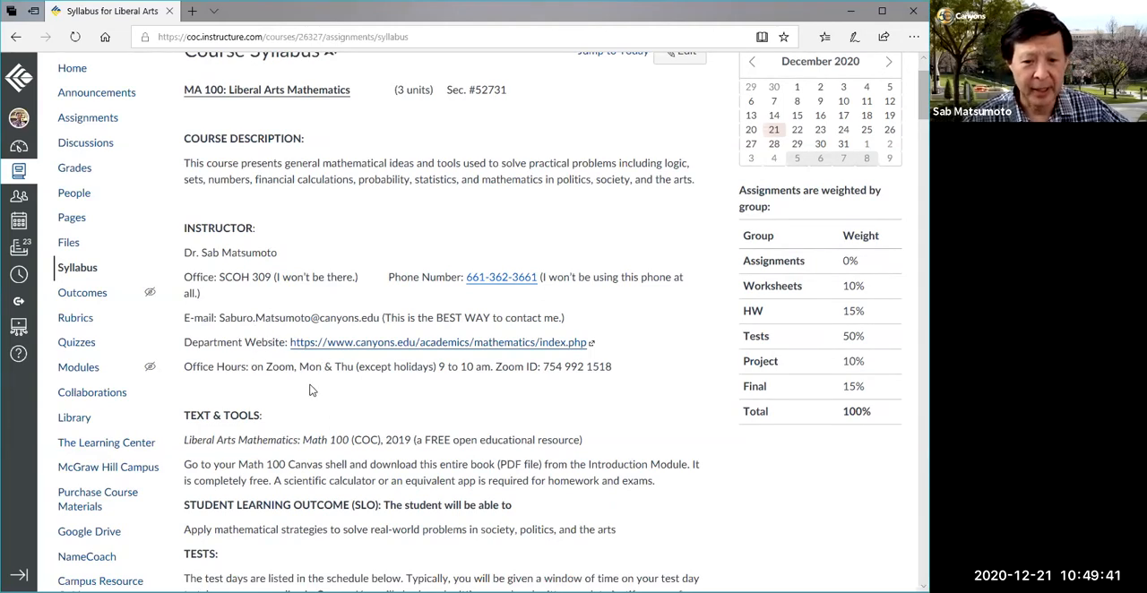
{"action": "scroll", "scroll_direction": "down", "scroll_amount": 3}
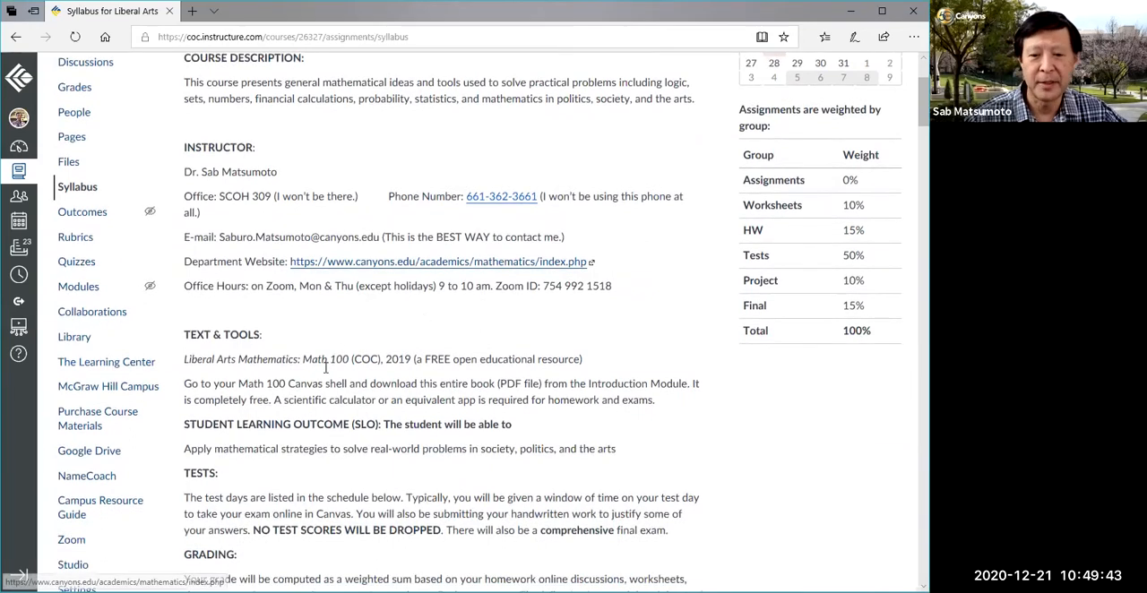
{"action": "mouse_move", "coordinate": [276, 314]}
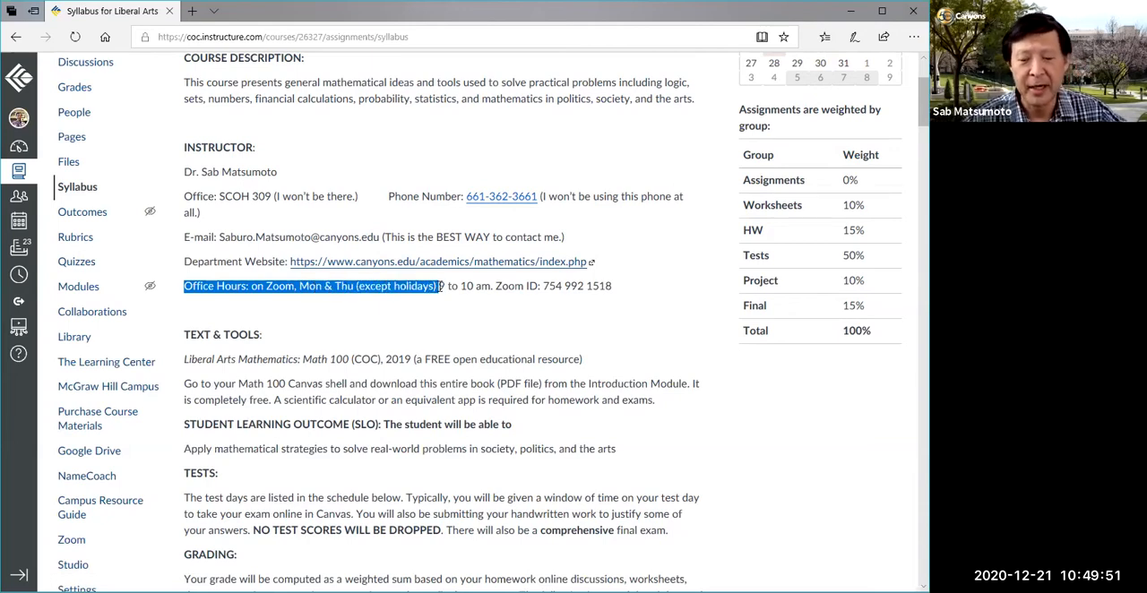
{"action": "left_click_drag", "start_coordinate": [440, 287], "coordinate": [614, 287]}
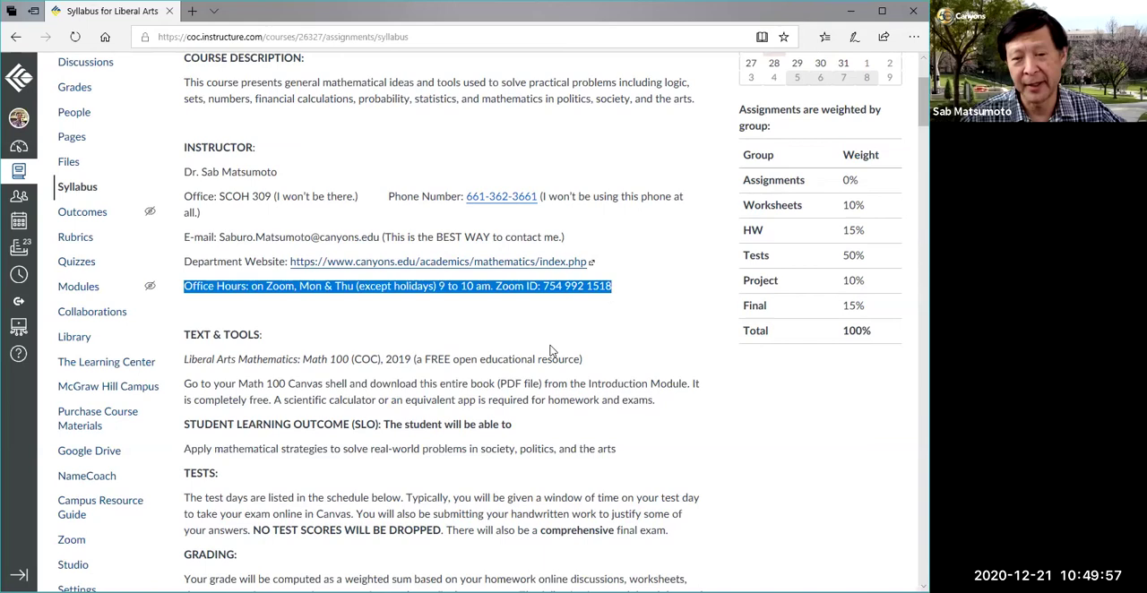
{"action": "mouse_move", "coordinate": [500, 366]}
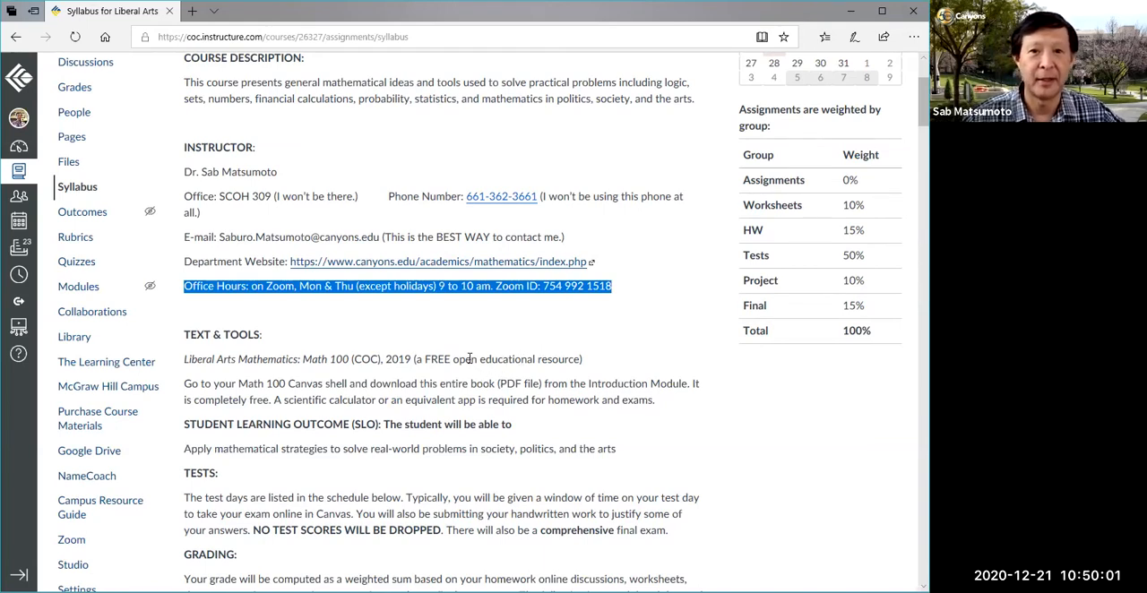
{"action": "mouse_move", "coordinate": [464, 328]}
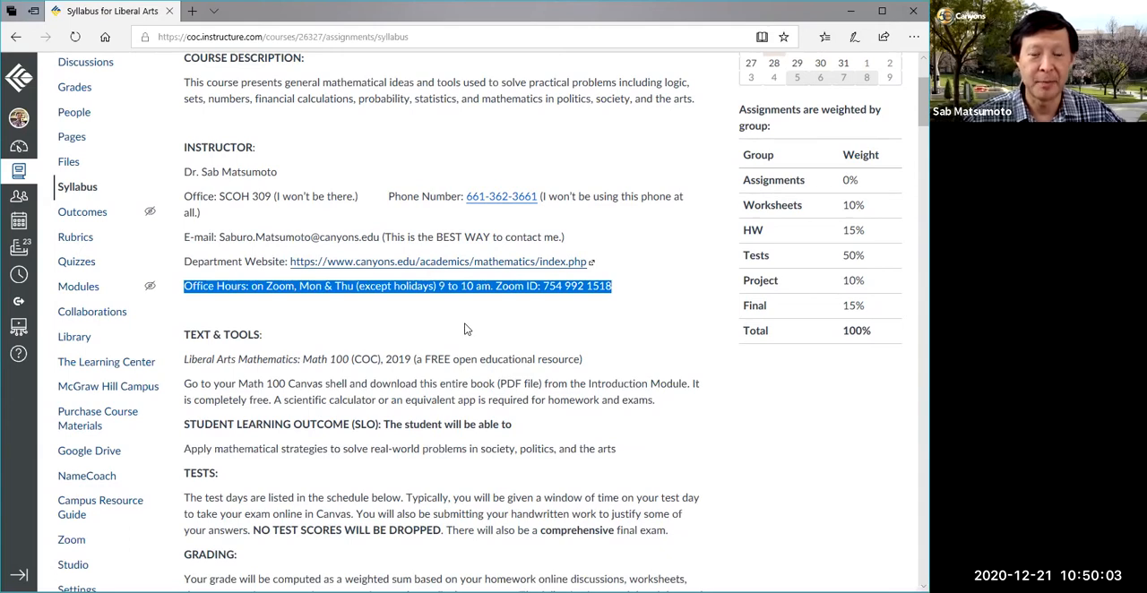
{"action": "mouse_move", "coordinate": [490, 312]}
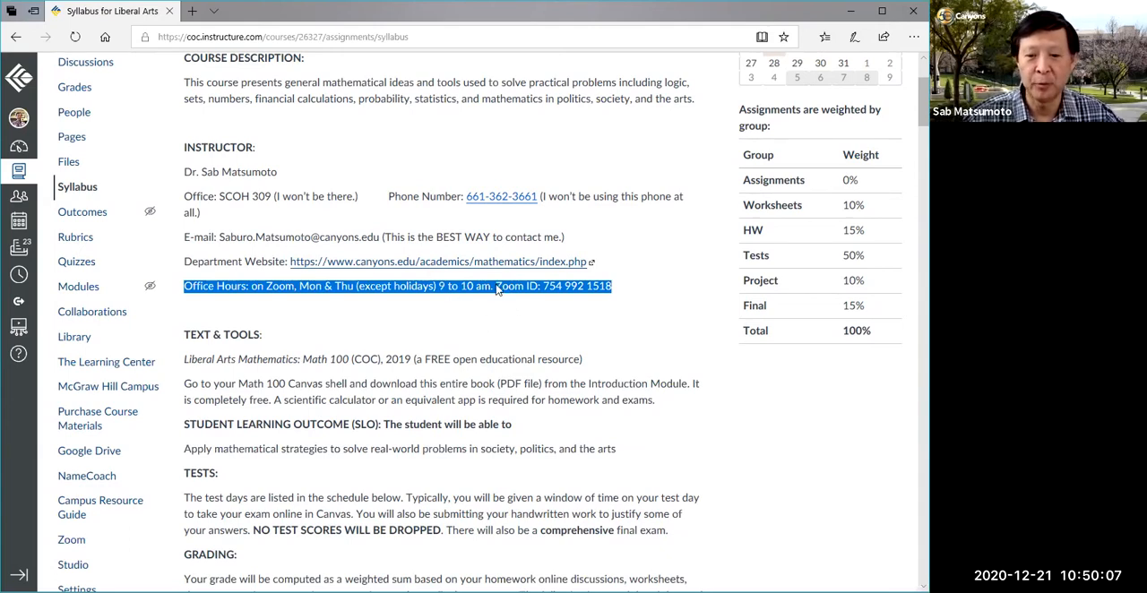
{"action": "mouse_move", "coordinate": [480, 316]}
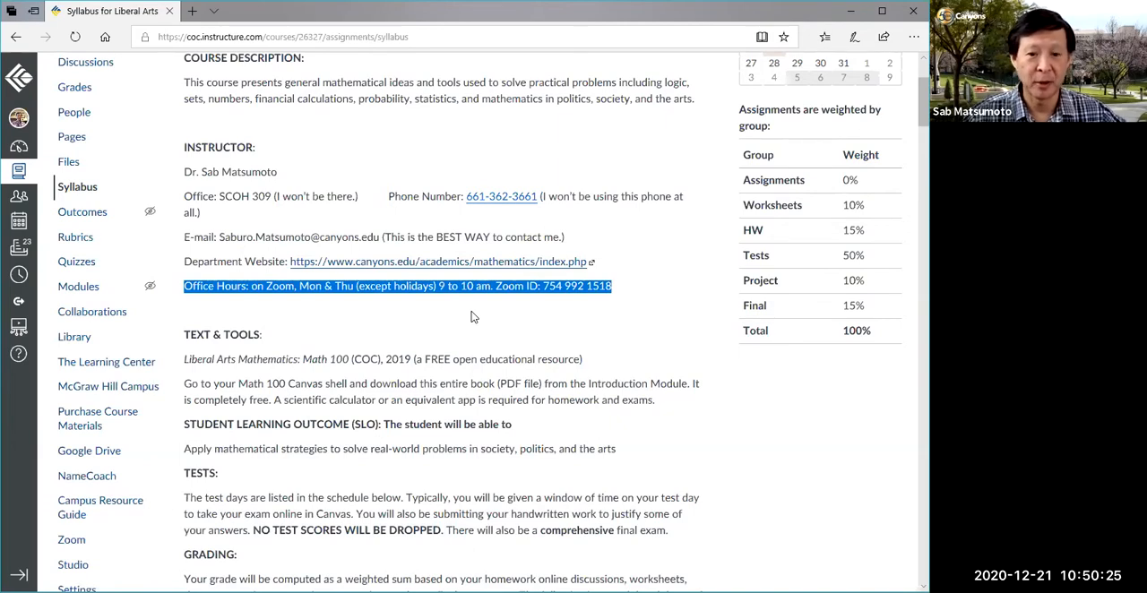
{"action": "scroll", "scroll_direction": "down", "scroll_amount": 3}
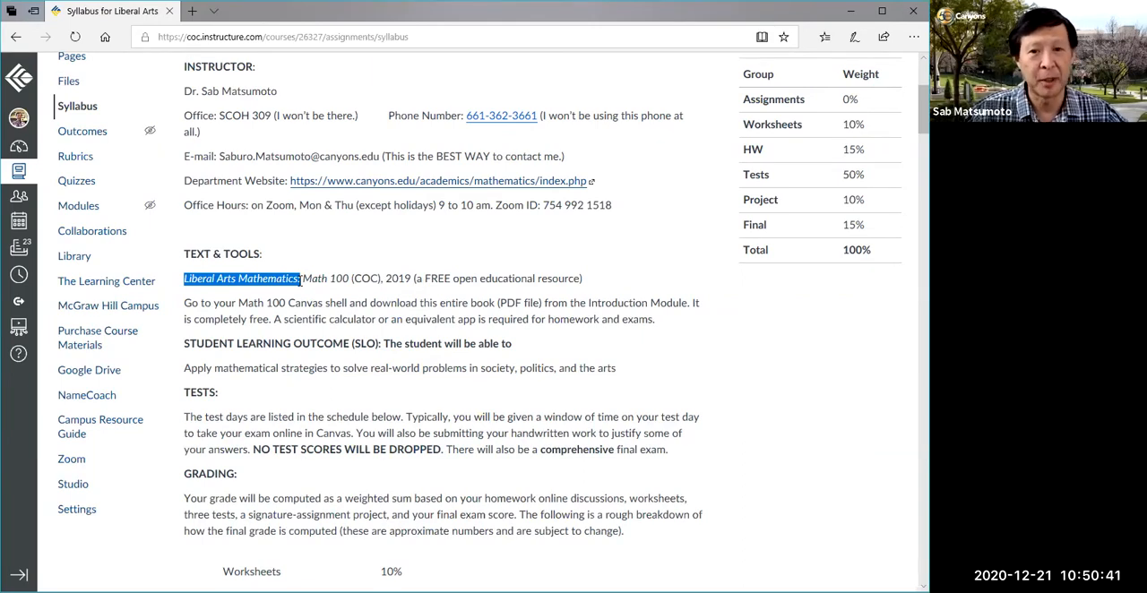
{"action": "left_click_drag", "start_coordinate": [302, 278], "coordinate": [444, 280]}
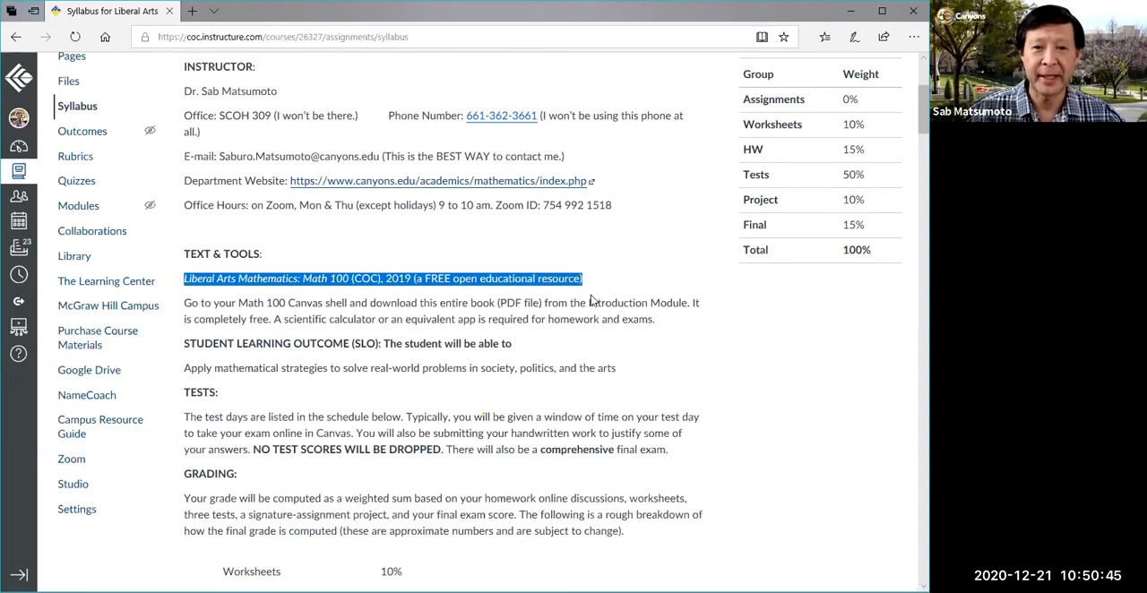
{"action": "mouse_move", "coordinate": [552, 360]}
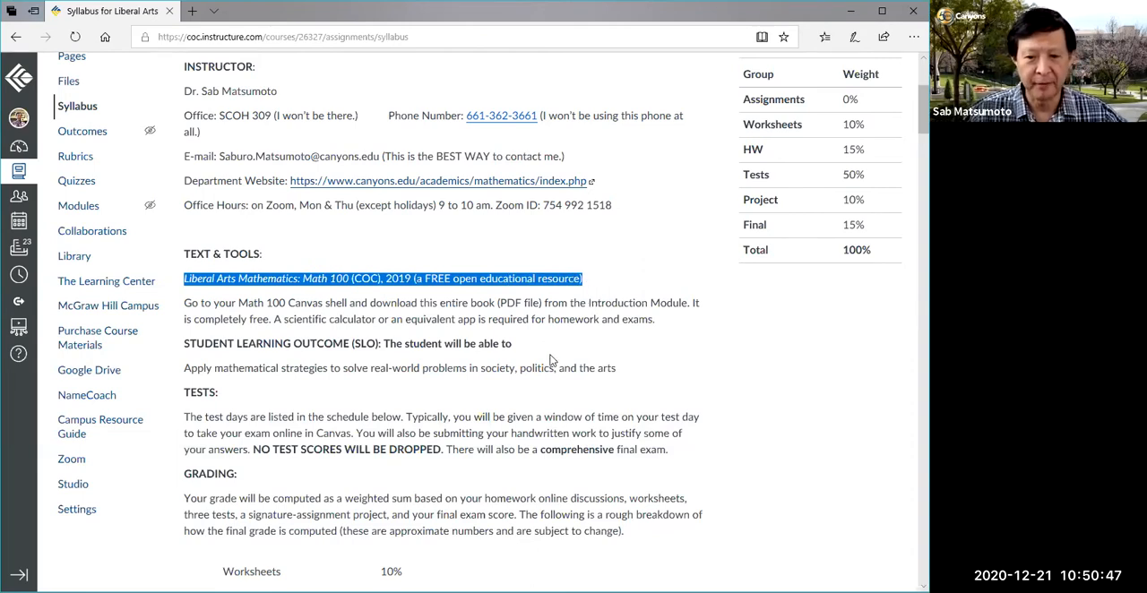
Scroll down from the textbook line under Text & Tools to the Grading weight table
{"action": "scroll", "scroll_direction": "down", "scroll_amount": 3}
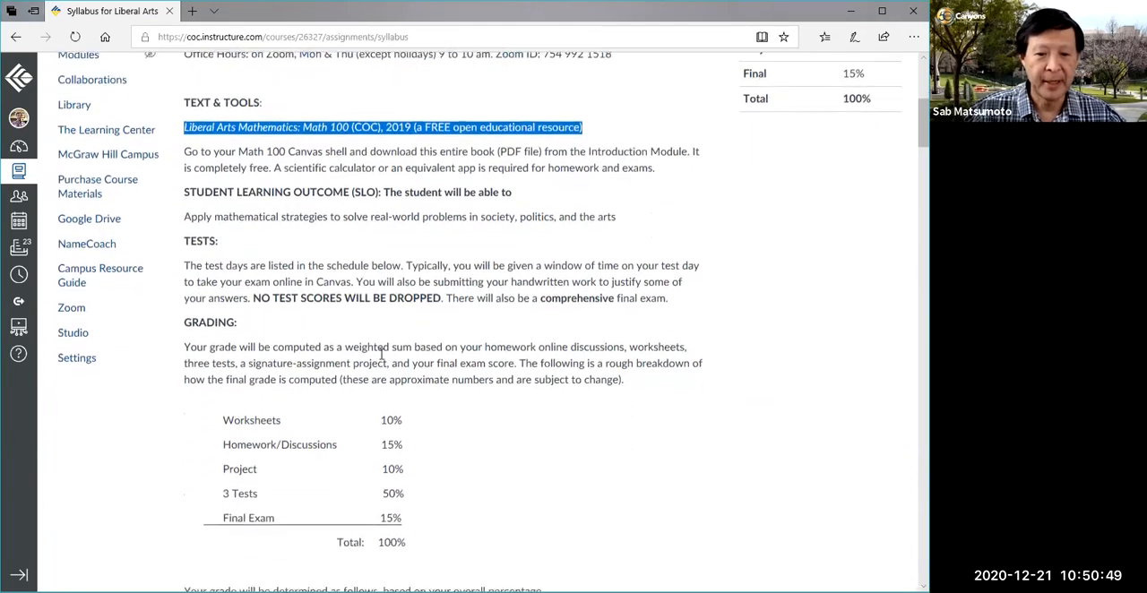
{"action": "scroll", "scroll_direction": "down", "scroll_amount": 3}
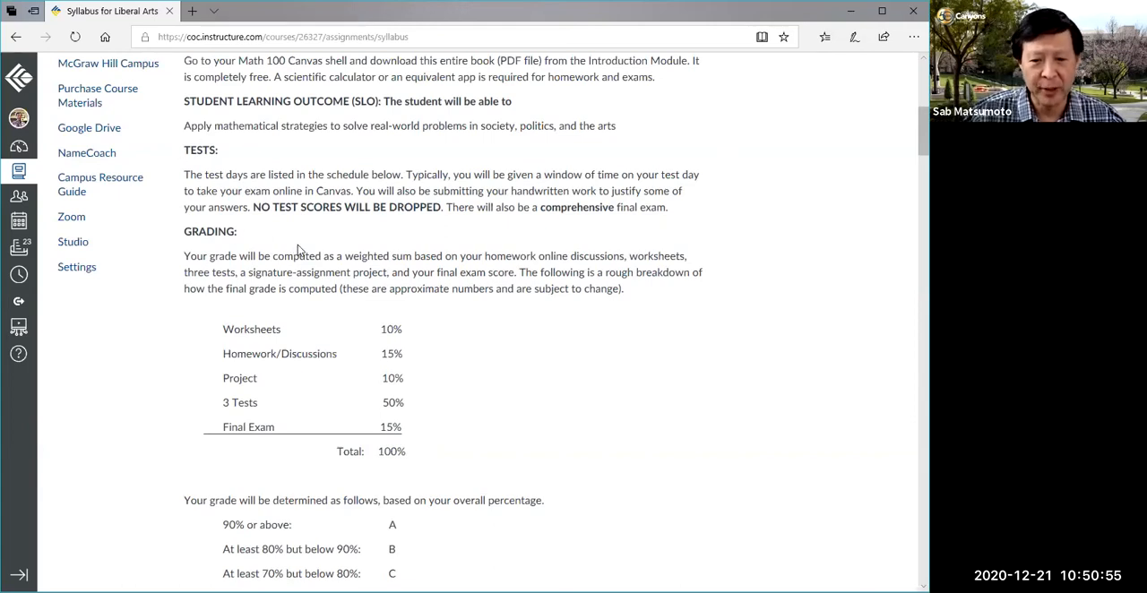
Scroll through the letter-grade scale and the Lessons/Worksheets/Homework rules
{"action": "scroll", "scroll_direction": "down", "scroll_amount": 3}
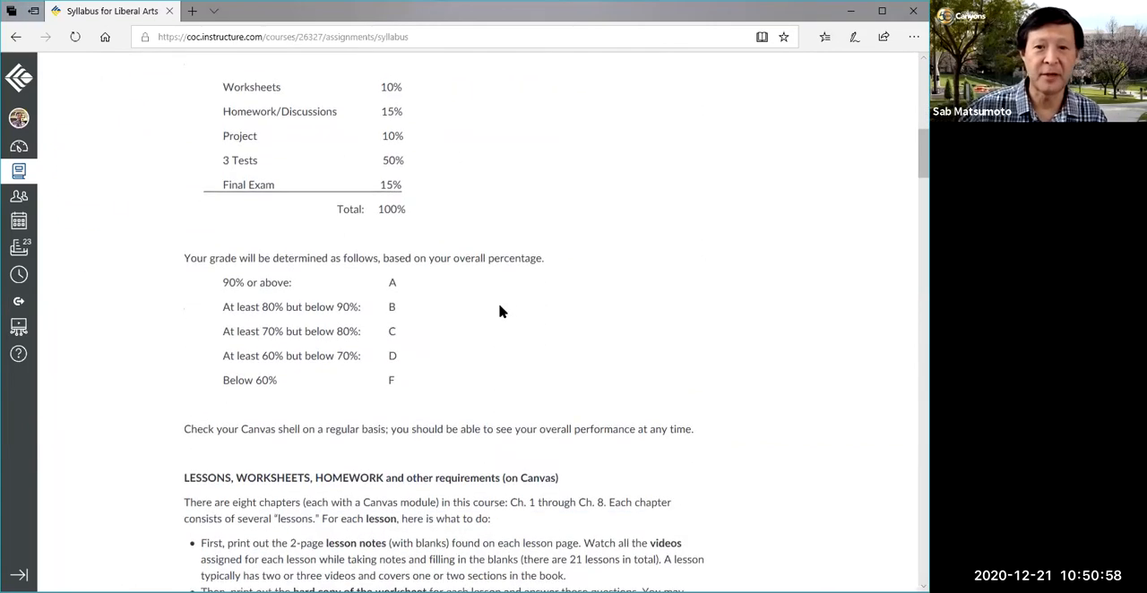
{"action": "mouse_move", "coordinate": [509, 290]}
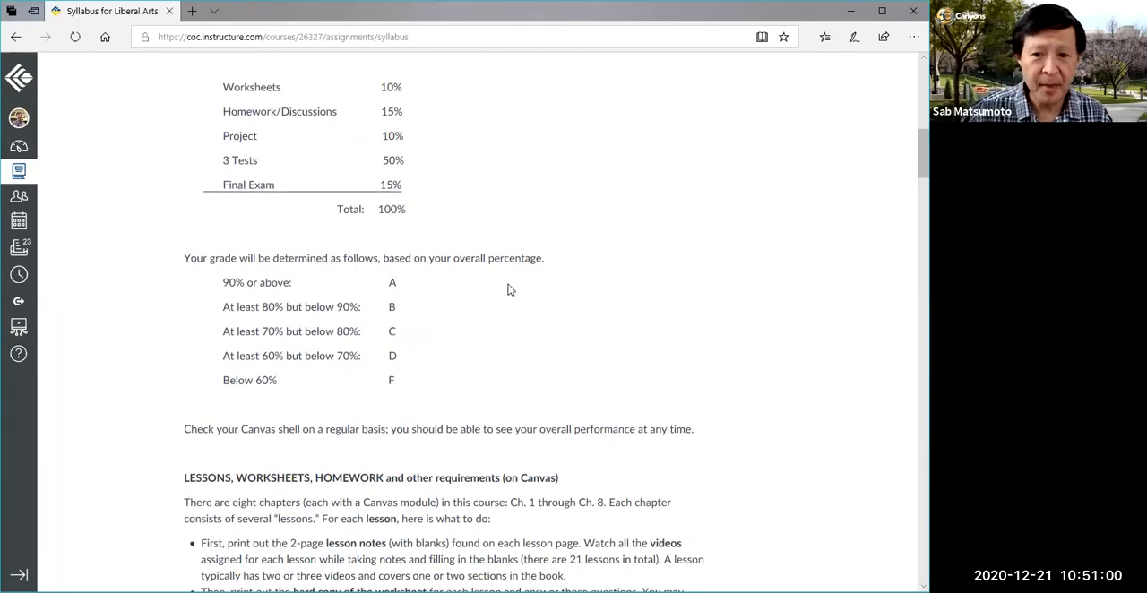
{"action": "scroll", "scroll_direction": "up", "scroll_amount": 3}
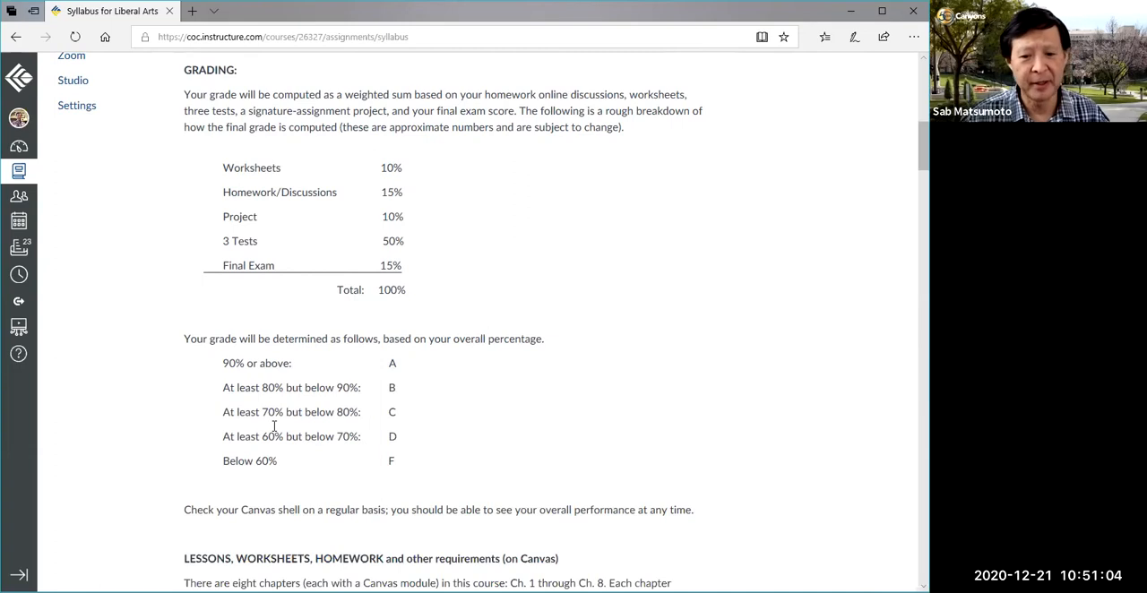
{"action": "scroll", "scroll_direction": "down", "scroll_amount": 3}
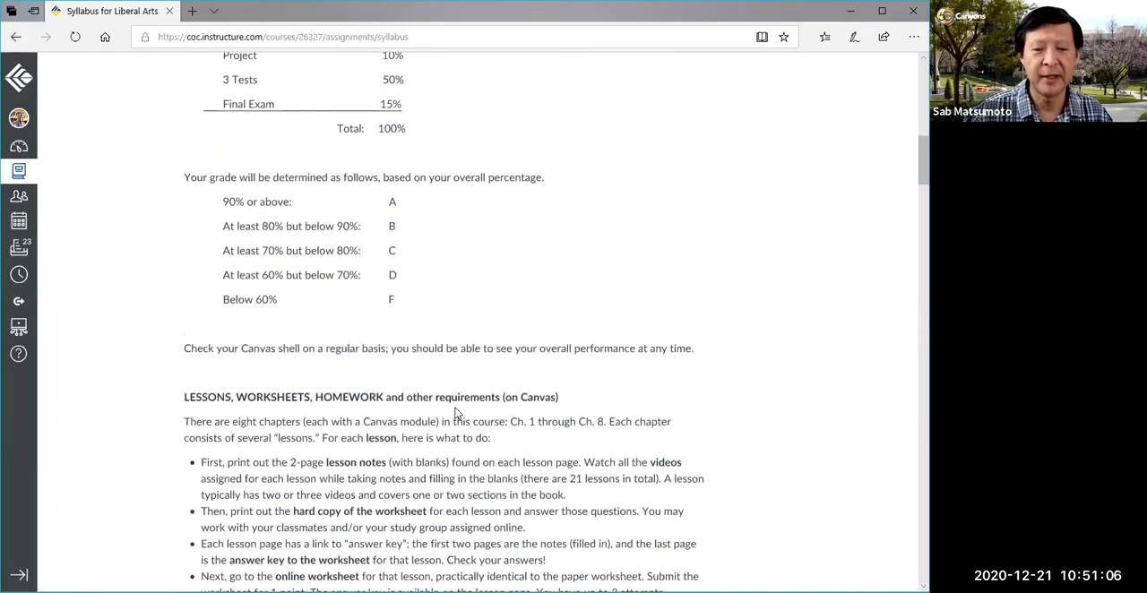
{"action": "scroll", "scroll_direction": "down", "scroll_amount": 3}
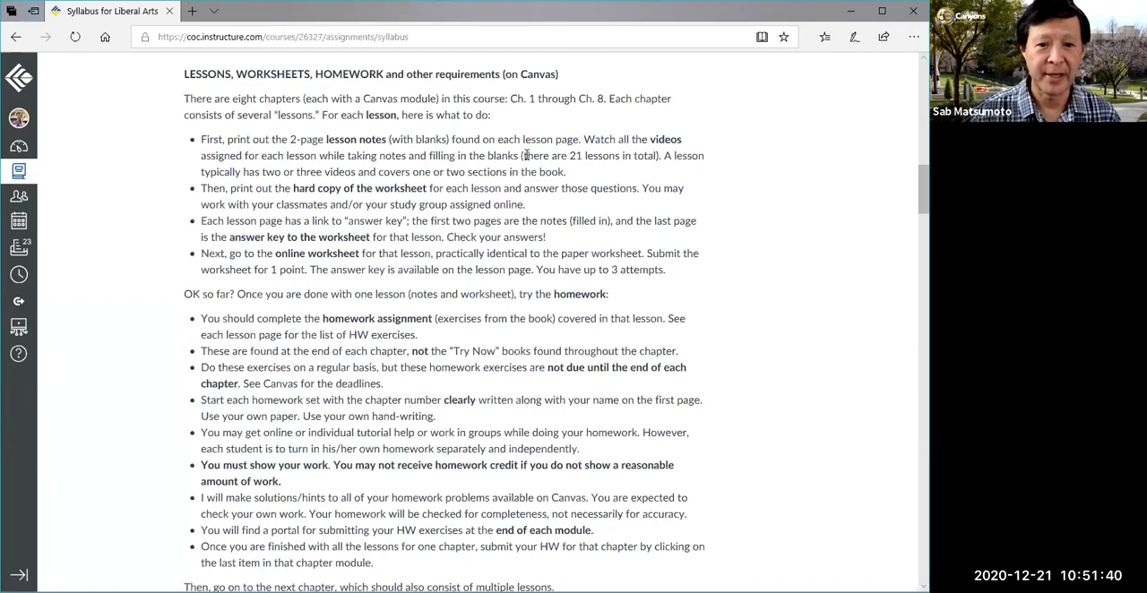
{"action": "scroll", "scroll_direction": "down", "scroll_amount": 3}
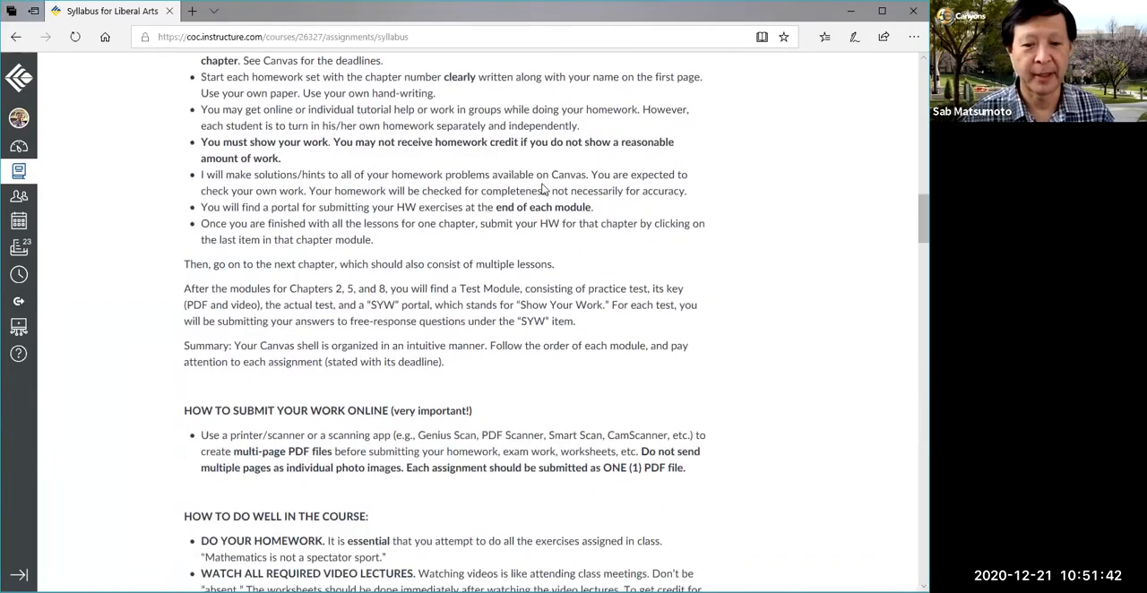
Review How to Submit and continue down to the How to Do Well in the Course tips
{"action": "scroll", "scroll_direction": "up", "scroll_amount": 3}
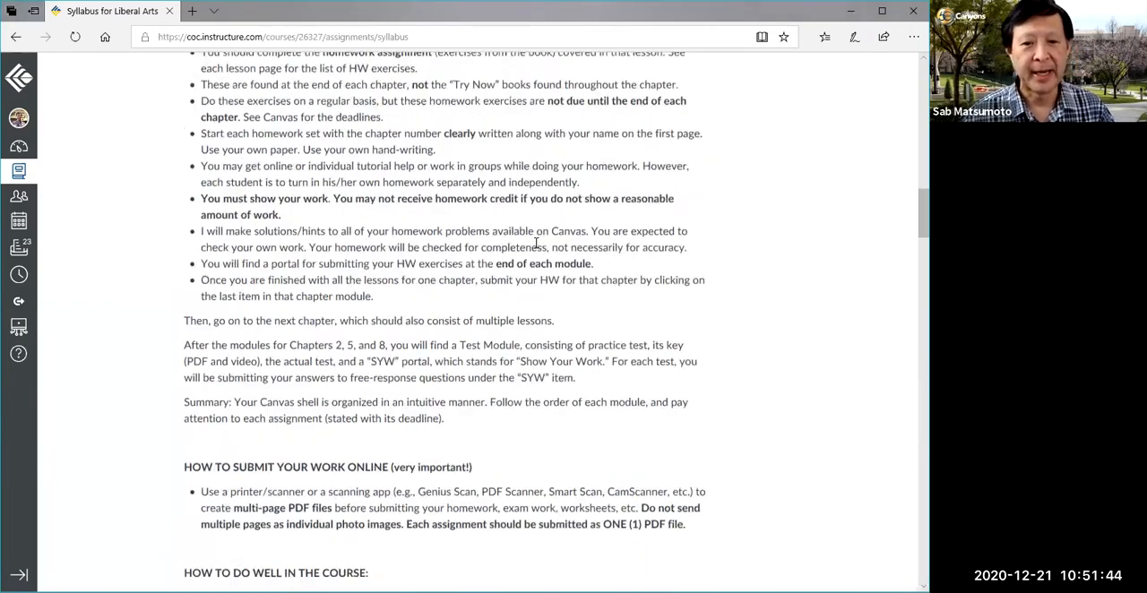
{"action": "scroll", "scroll_direction": "up", "scroll_amount": 3}
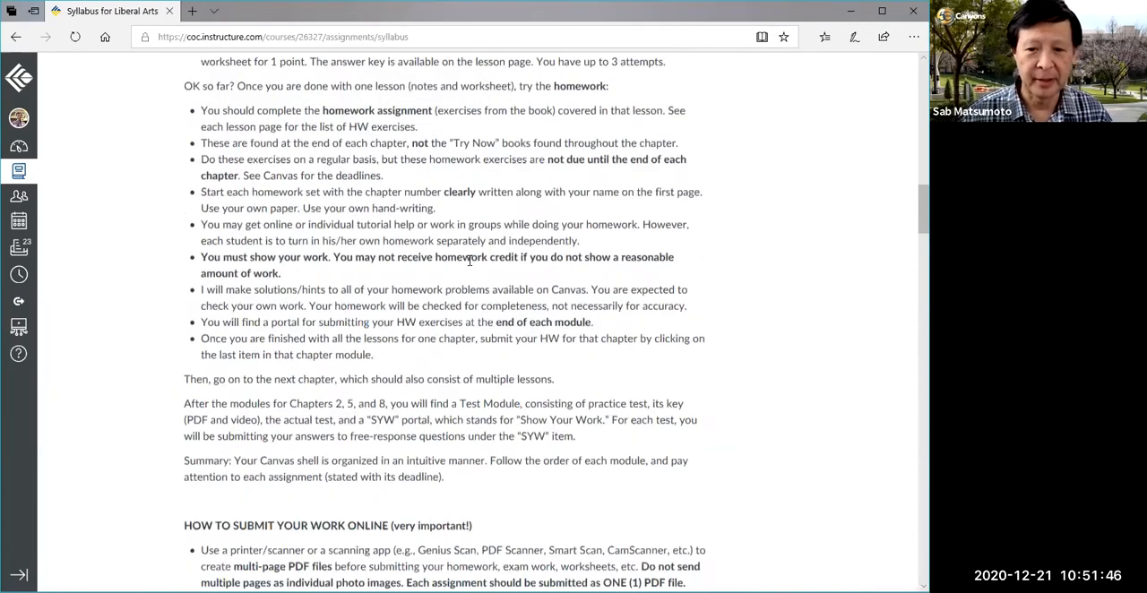
{"action": "scroll", "scroll_direction": "down", "scroll_amount": 3}
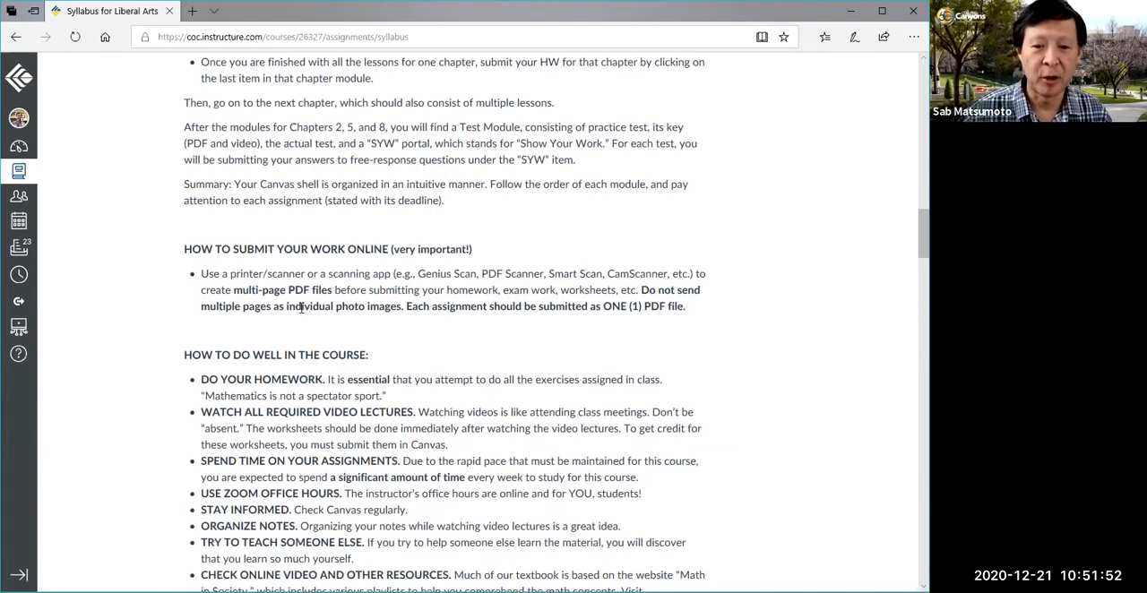
{"action": "mouse_move", "coordinate": [403, 305]}
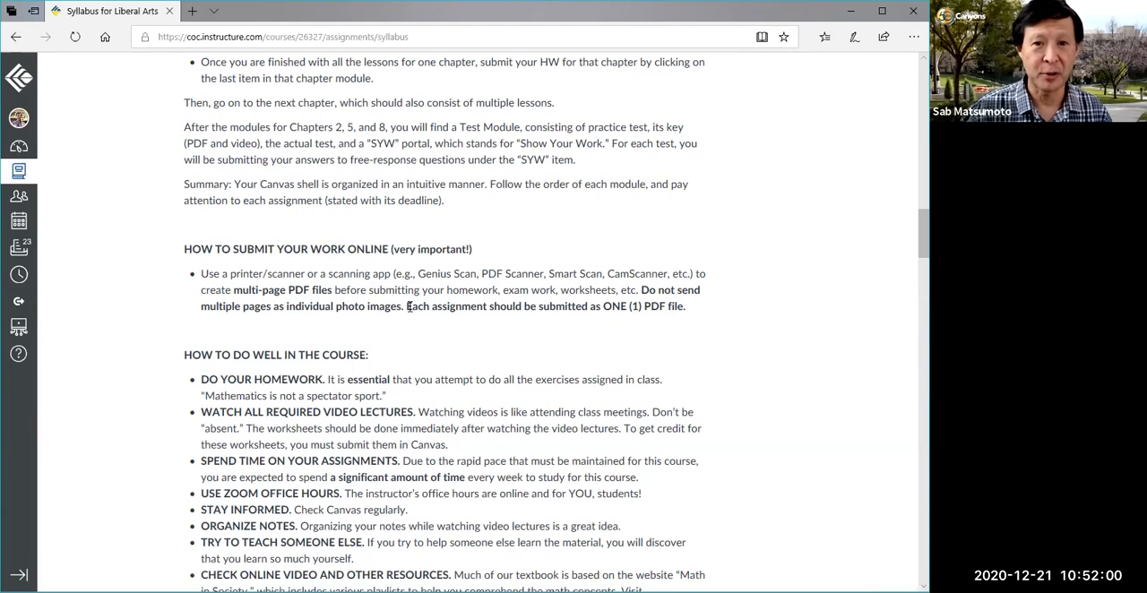
{"action": "scroll", "scroll_direction": "down", "scroll_amount": 3}
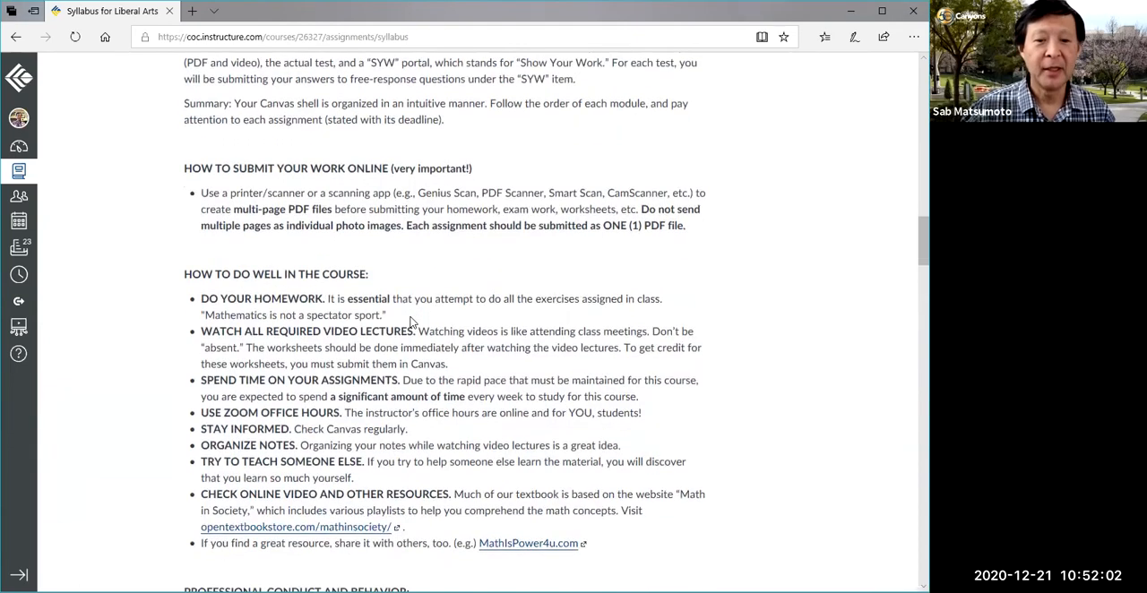
{"action": "scroll", "scroll_direction": "down", "scroll_amount": 3}
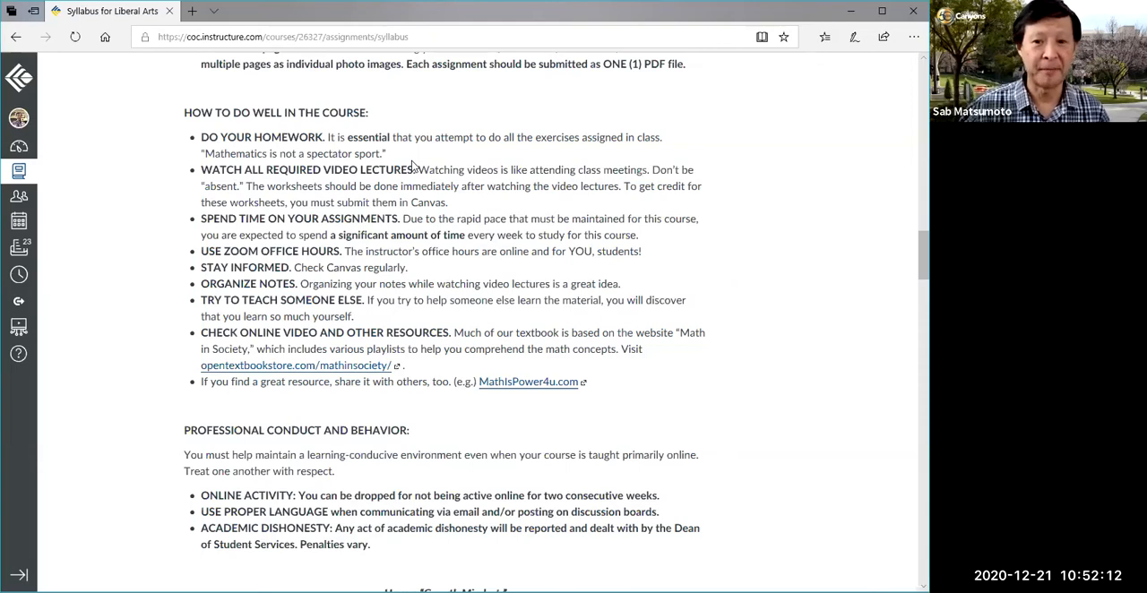
{"action": "mouse_move", "coordinate": [420, 163]}
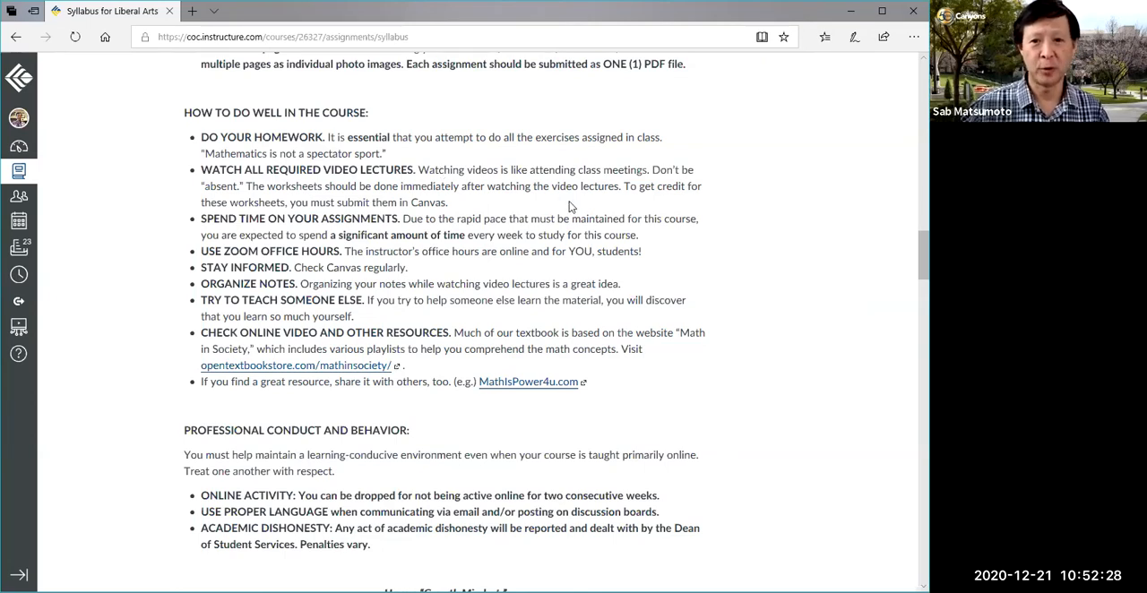
{"action": "mouse_move", "coordinate": [676, 327]}
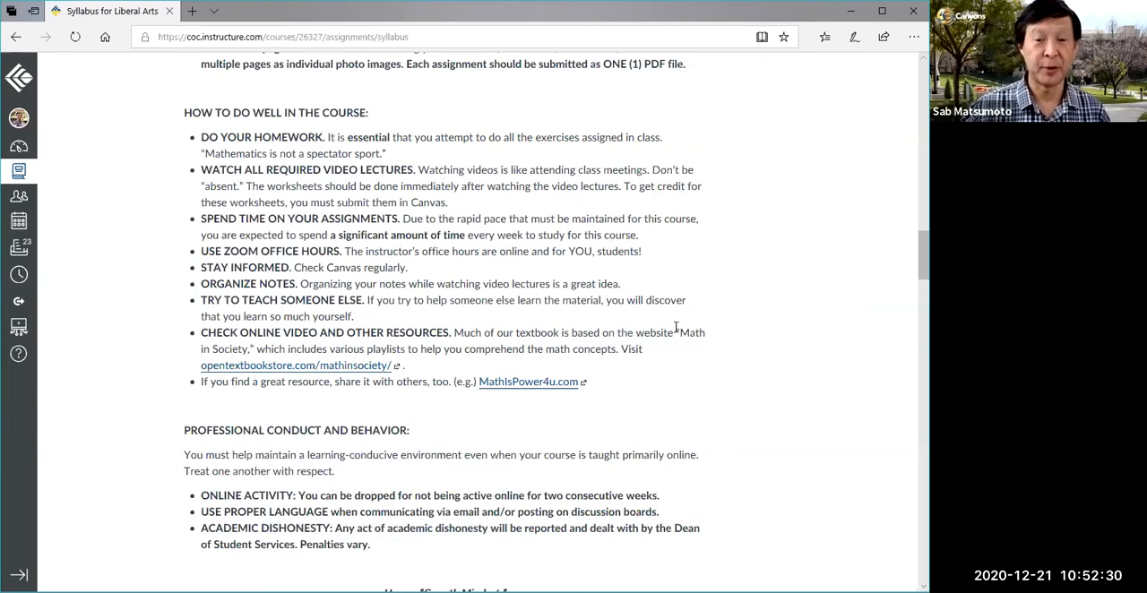
Scroll past Professional Conduct into the Resources links for campus support services
{"action": "scroll", "scroll_direction": "down", "scroll_amount": 3}
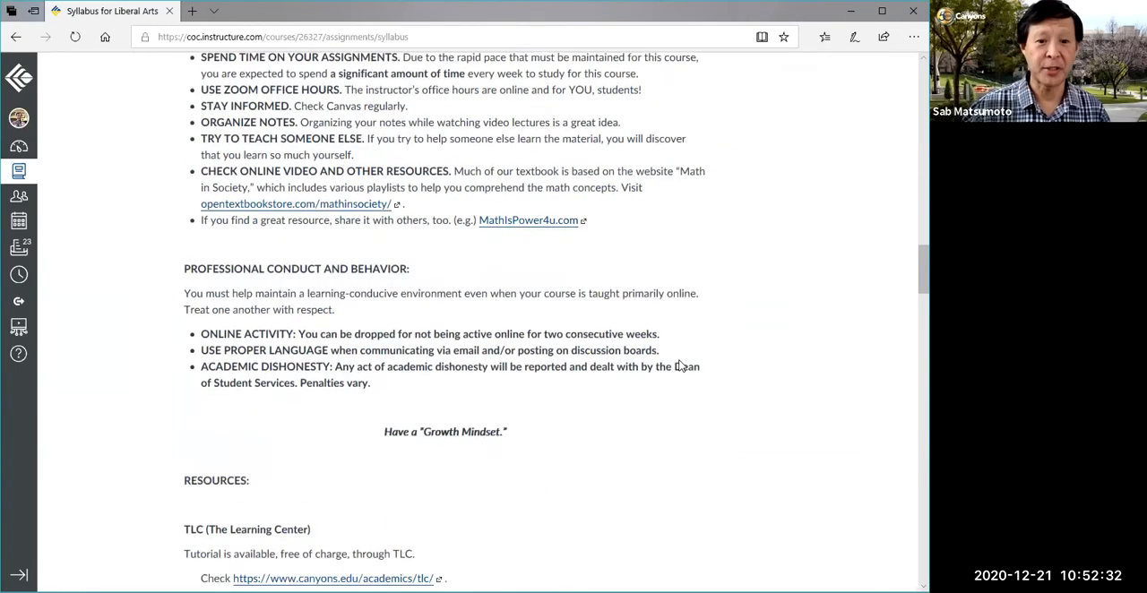
{"action": "scroll", "scroll_direction": "down", "scroll_amount": 3}
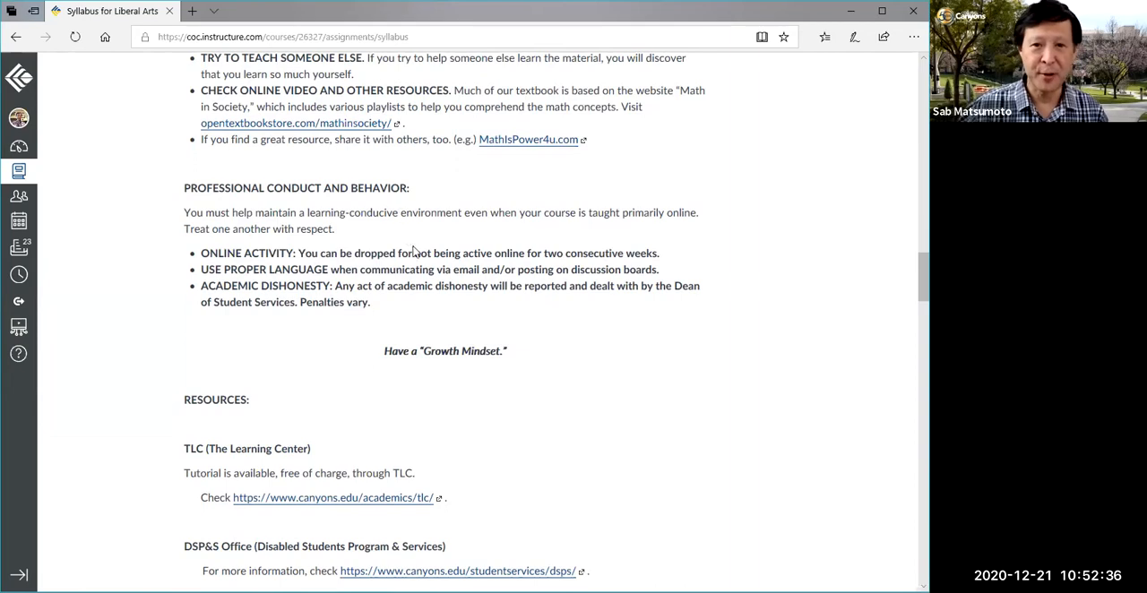
{"action": "scroll", "scroll_direction": "down", "scroll_amount": 3}
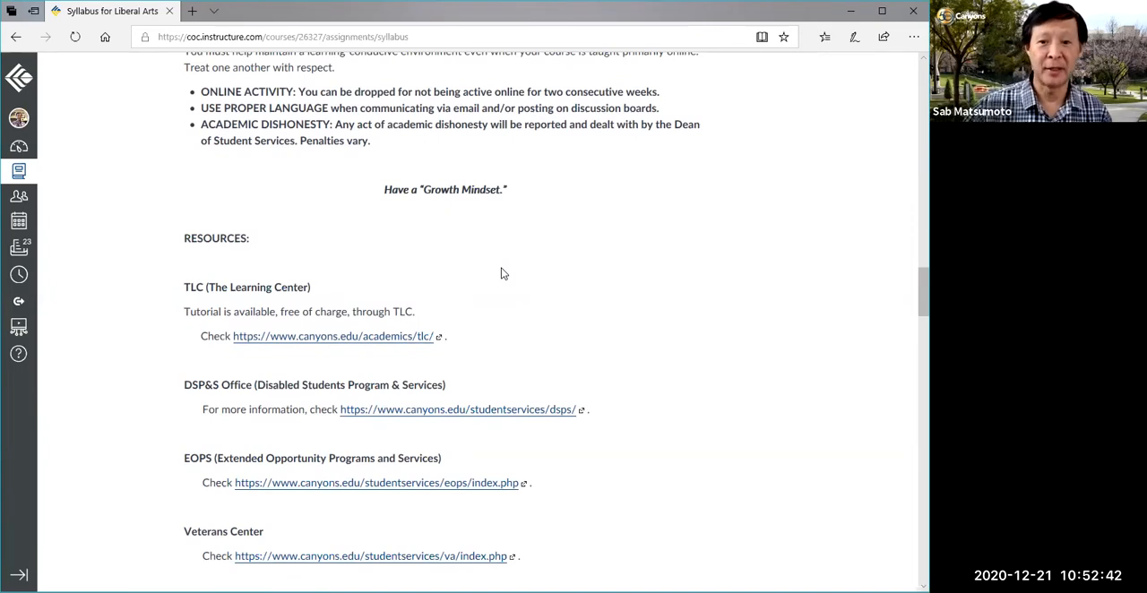
{"action": "scroll", "scroll_direction": "down", "scroll_amount": 3}
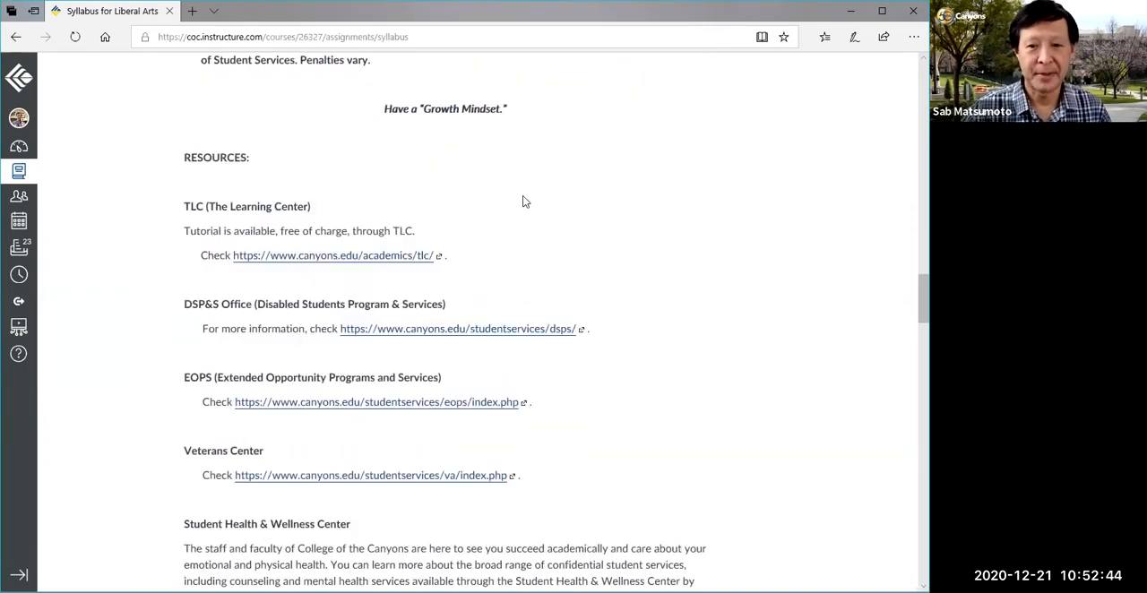
{"action": "mouse_move", "coordinate": [209, 180]}
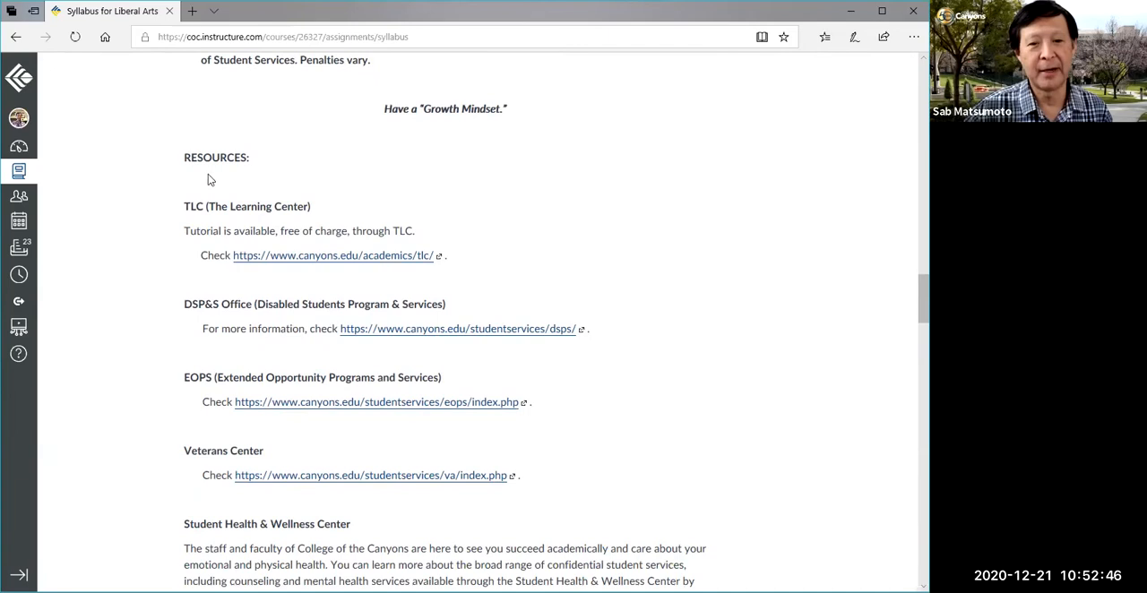
Continue to the Student Health & Wellness Center and the Suggested Daily Progress Schedule heading
{"action": "scroll", "scroll_direction": "down", "scroll_amount": 3}
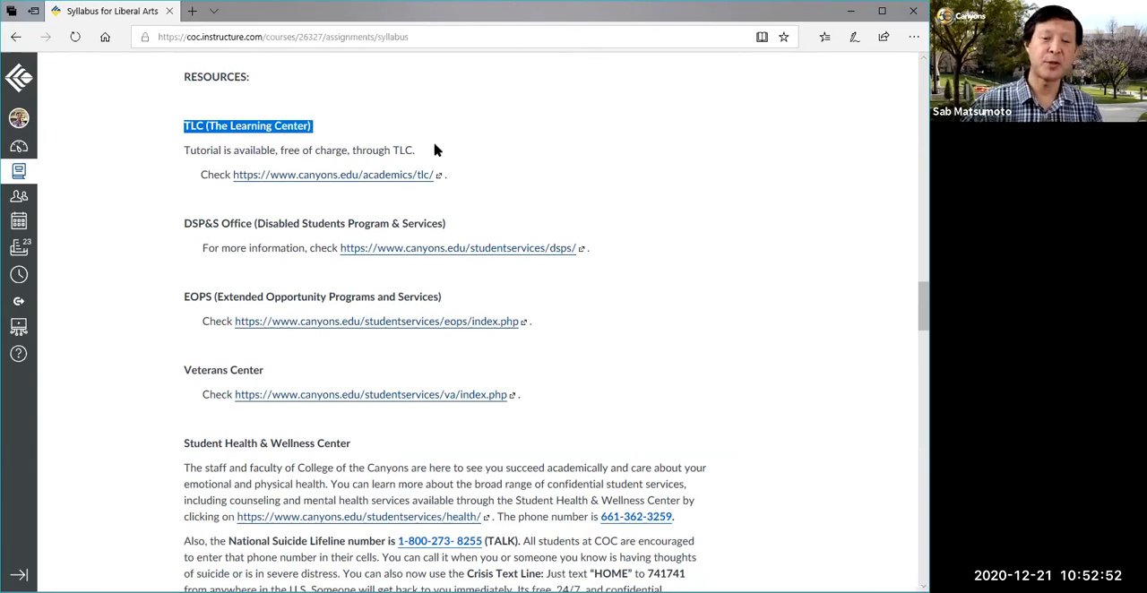
{"action": "mouse_move", "coordinate": [452, 204]}
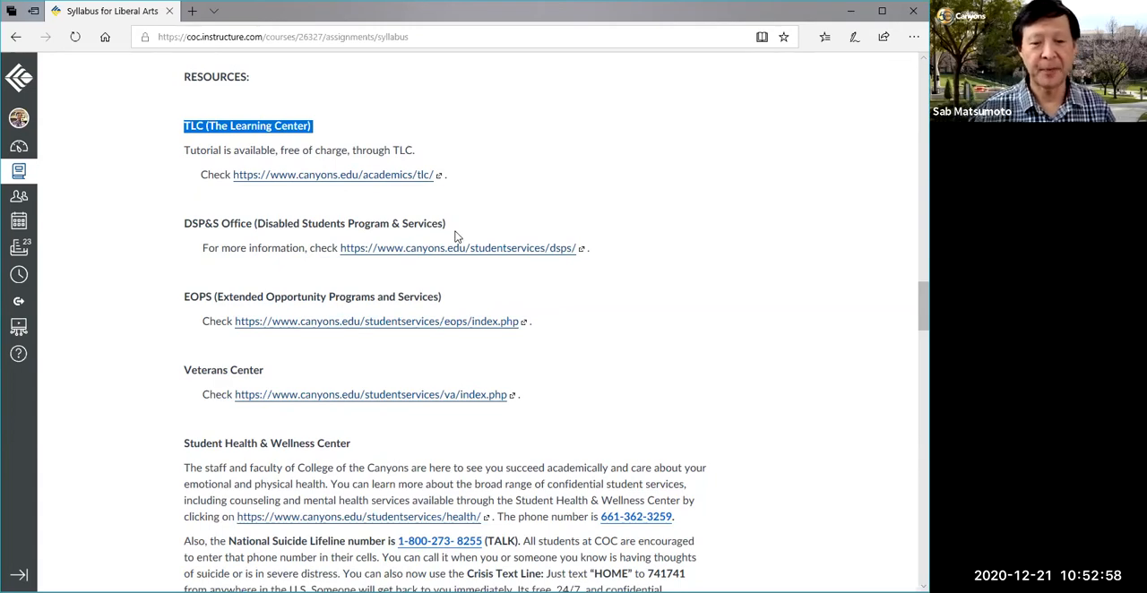
{"action": "mouse_move", "coordinate": [186, 226]}
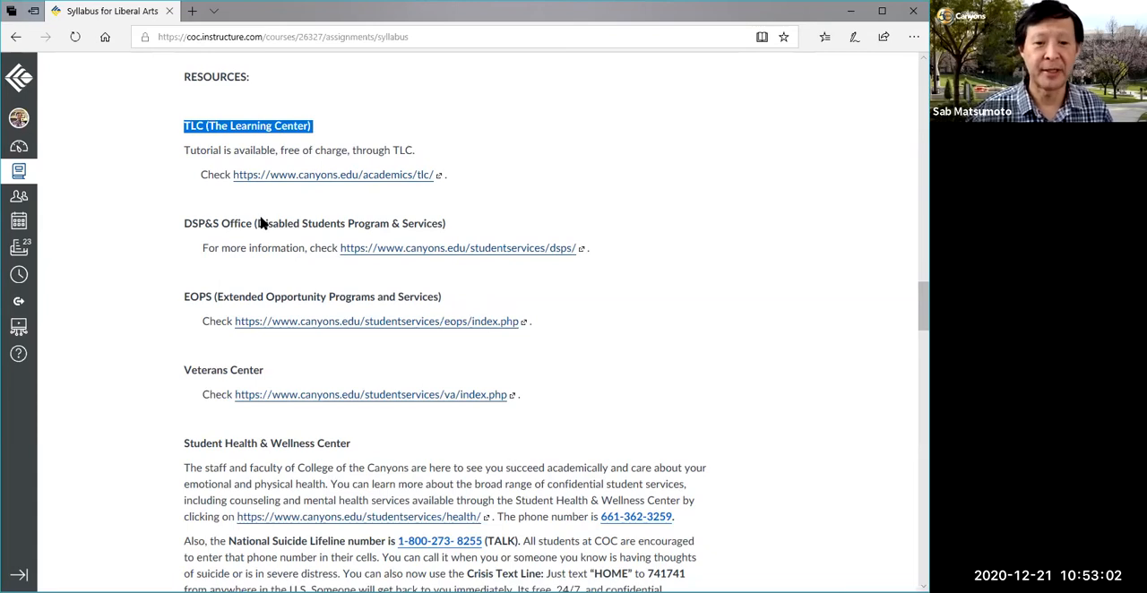
{"action": "scroll", "scroll_direction": "down", "scroll_amount": 3}
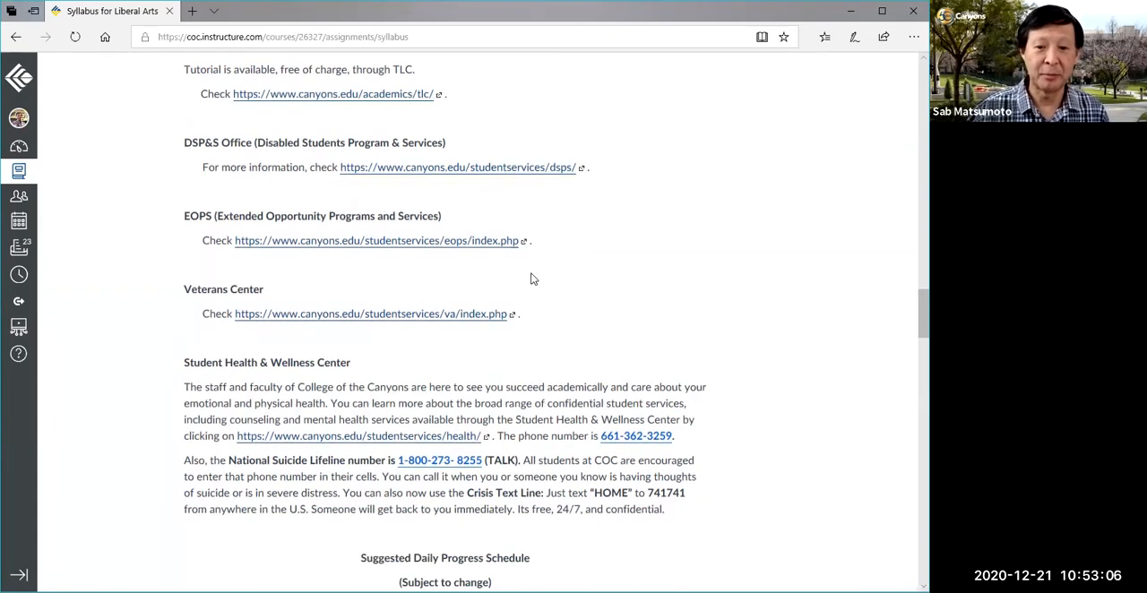
{"action": "scroll", "scroll_direction": "down", "scroll_amount": 3}
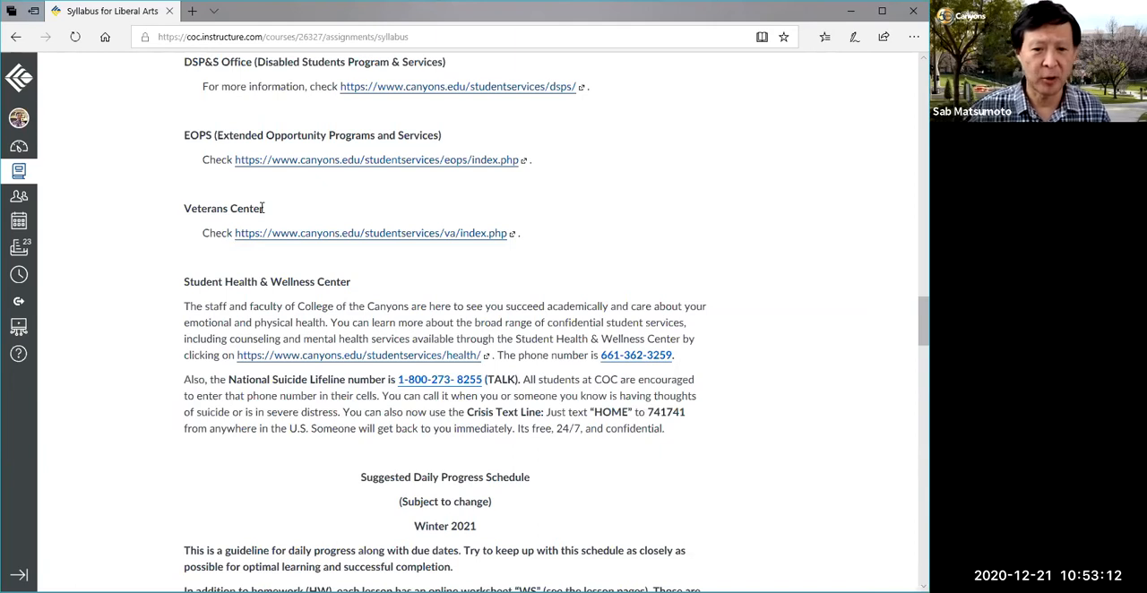
{"action": "mouse_move", "coordinate": [369, 281]}
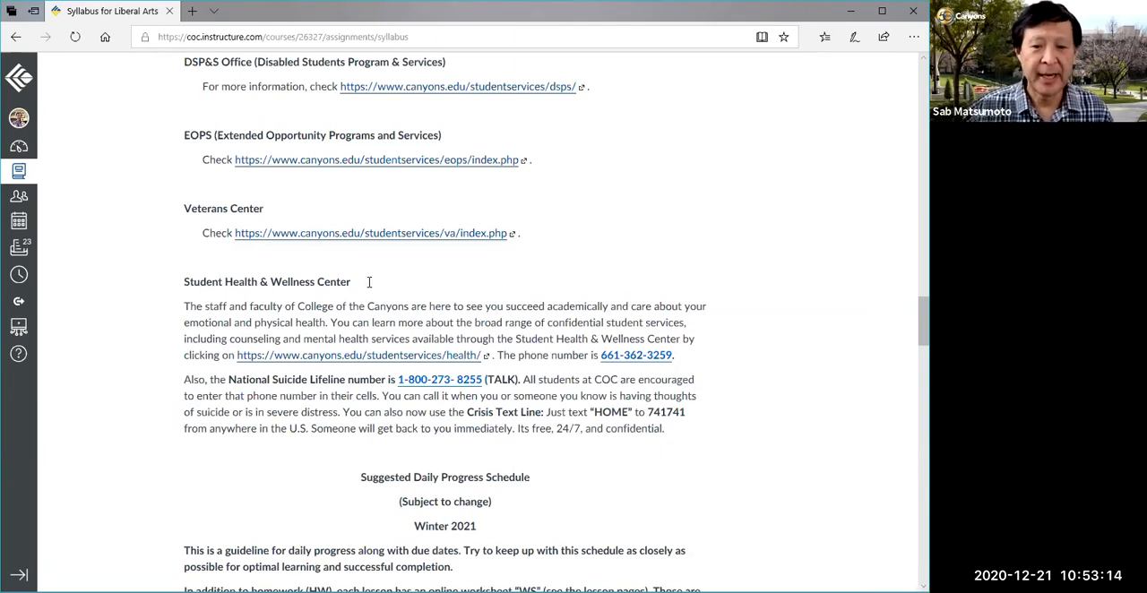
{"action": "scroll", "scroll_direction": "down", "scroll_amount": 3}
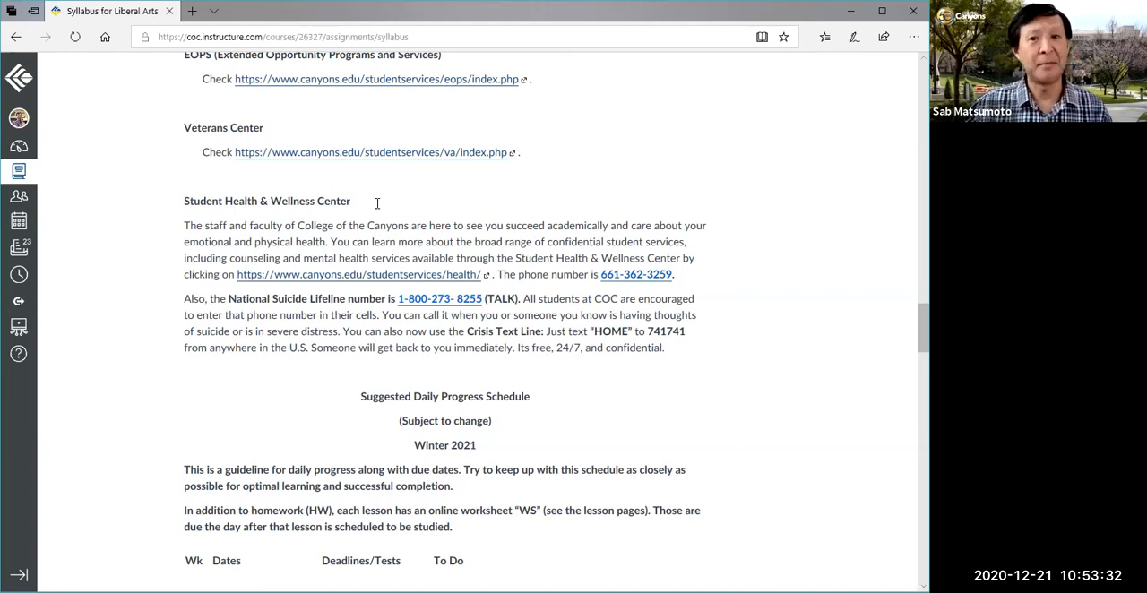
{"action": "mouse_move", "coordinate": [378, 223]}
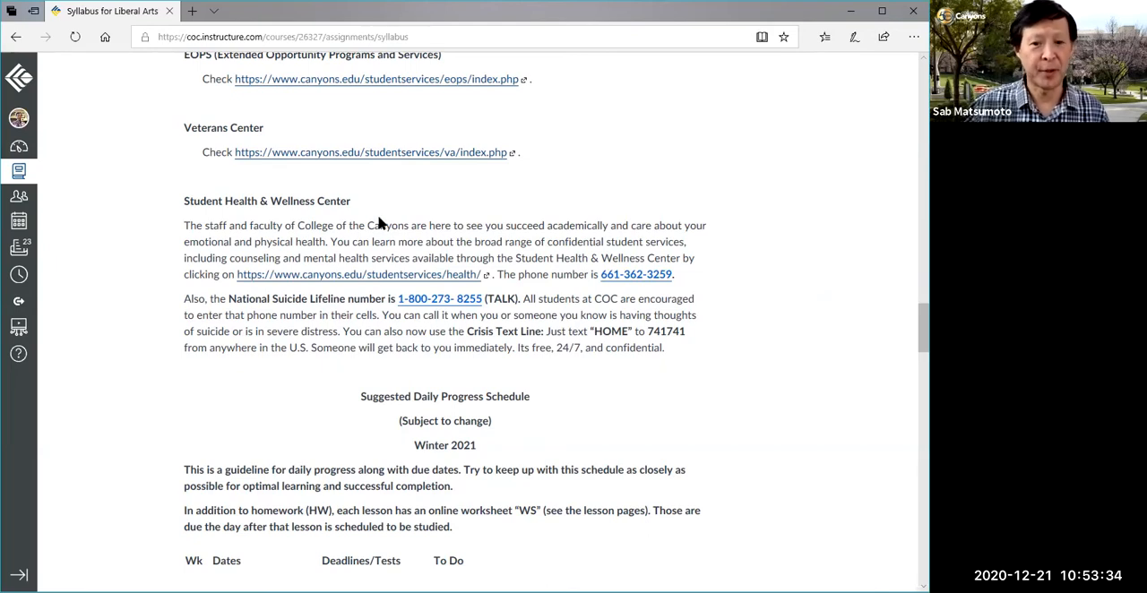
{"action": "mouse_move", "coordinate": [359, 203]}
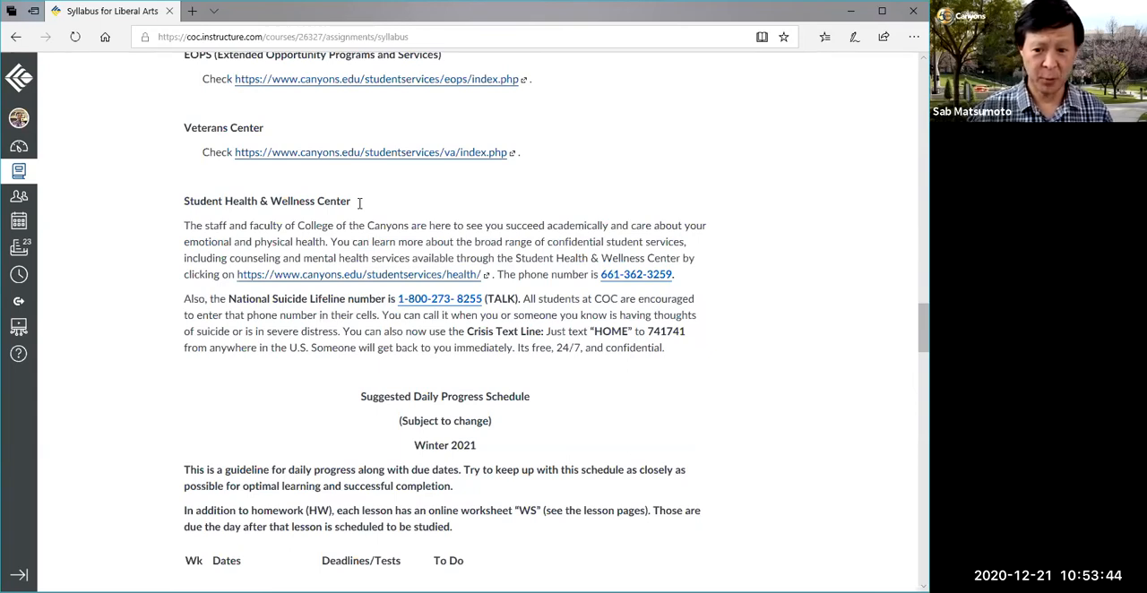
{"action": "mouse_move", "coordinate": [436, 328]}
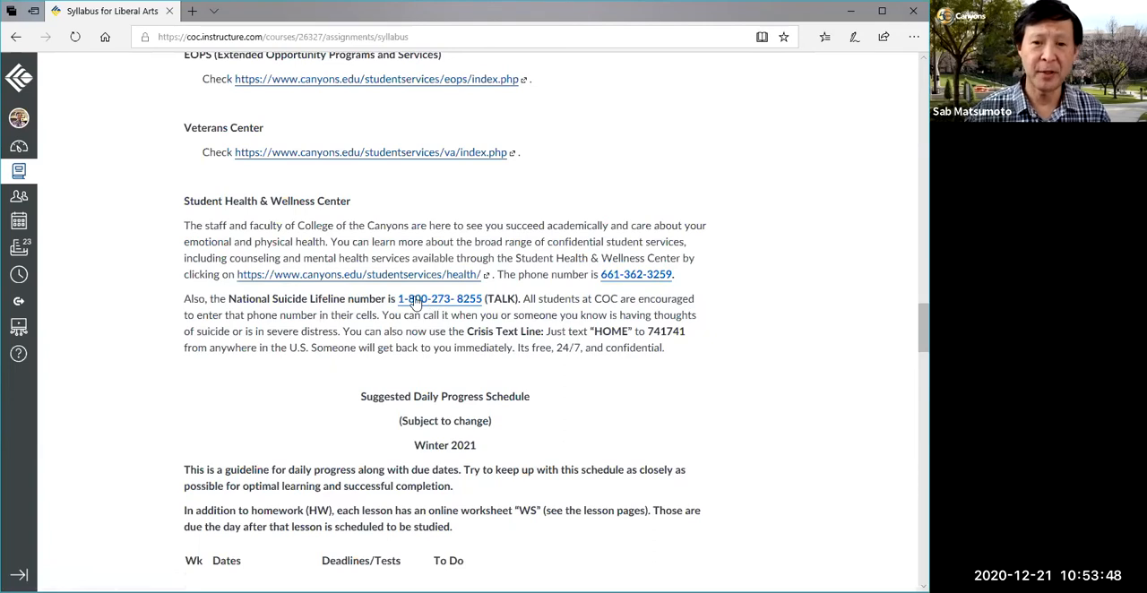
Scroll through weeks 1–3 of the Winter 2021 schedule, including the MLK holiday row
{"action": "scroll", "scroll_direction": "down", "scroll_amount": 3}
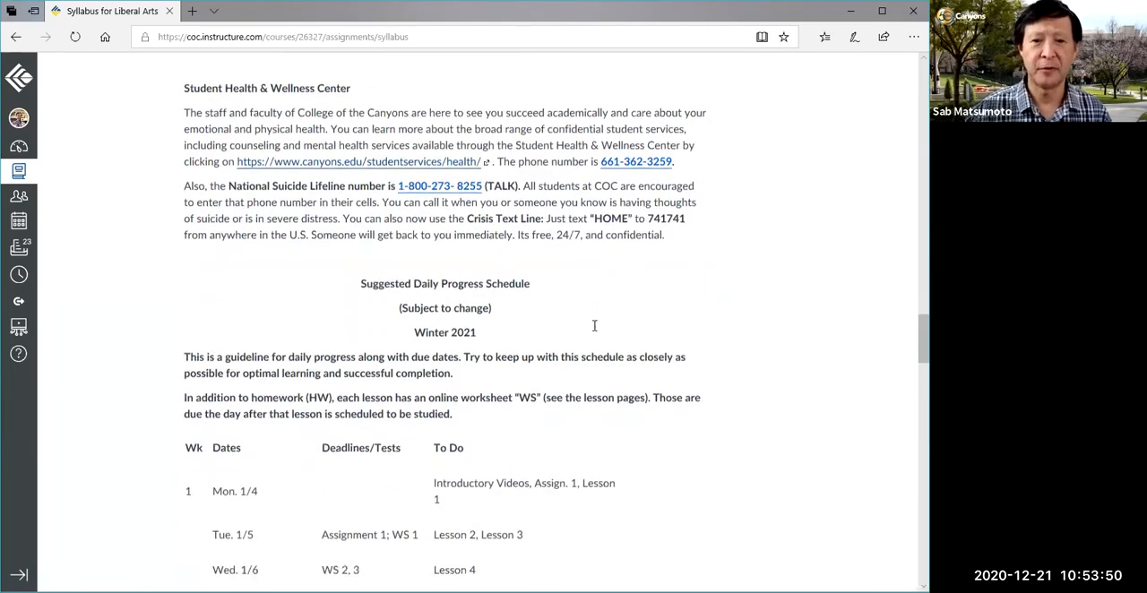
{"action": "scroll", "scroll_direction": "down", "scroll_amount": 3}
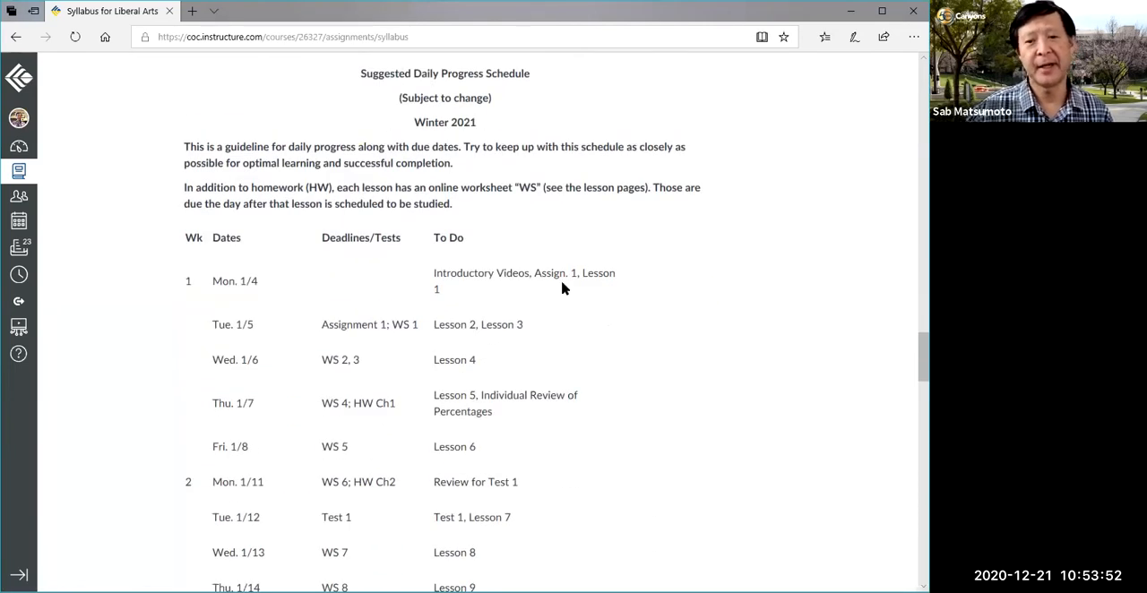
{"action": "mouse_move", "coordinate": [527, 102]}
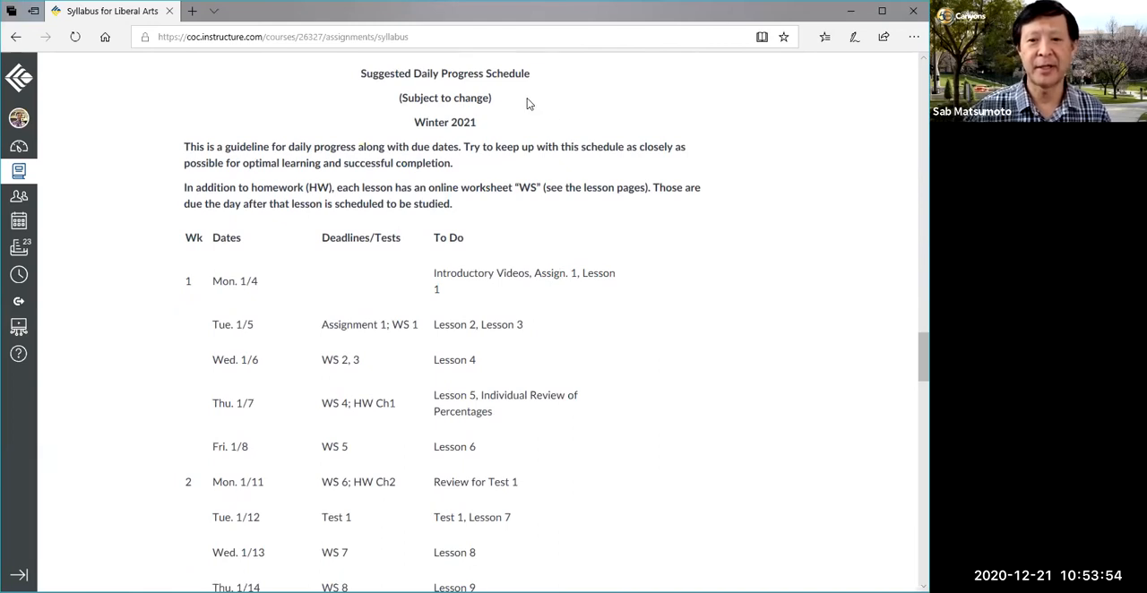
{"action": "scroll", "scroll_direction": "down", "scroll_amount": 3}
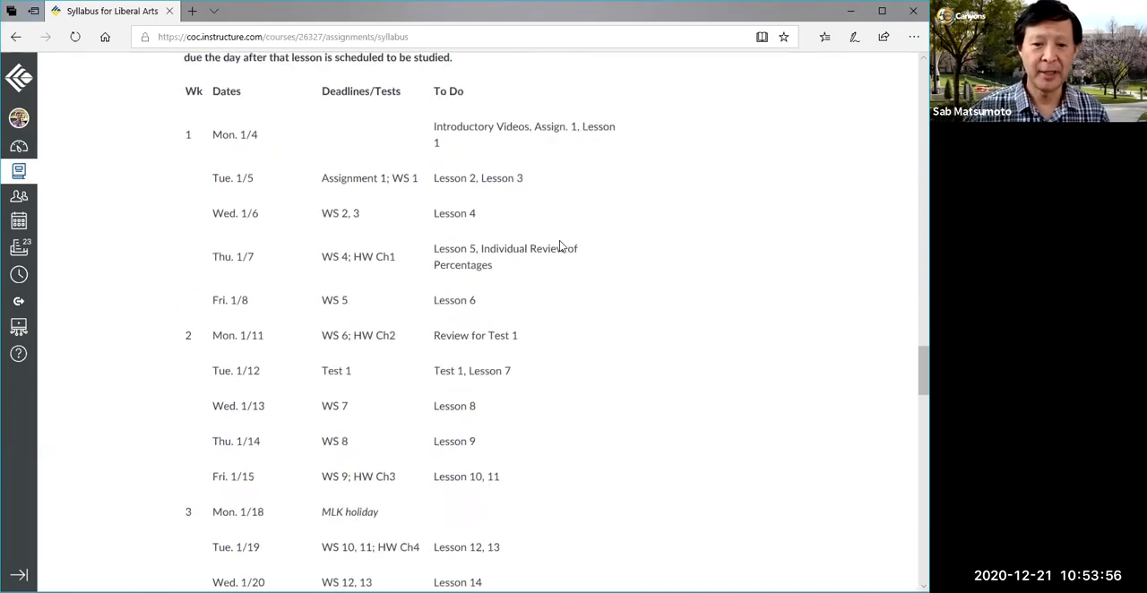
{"action": "scroll", "scroll_direction": "down", "scroll_amount": 3}
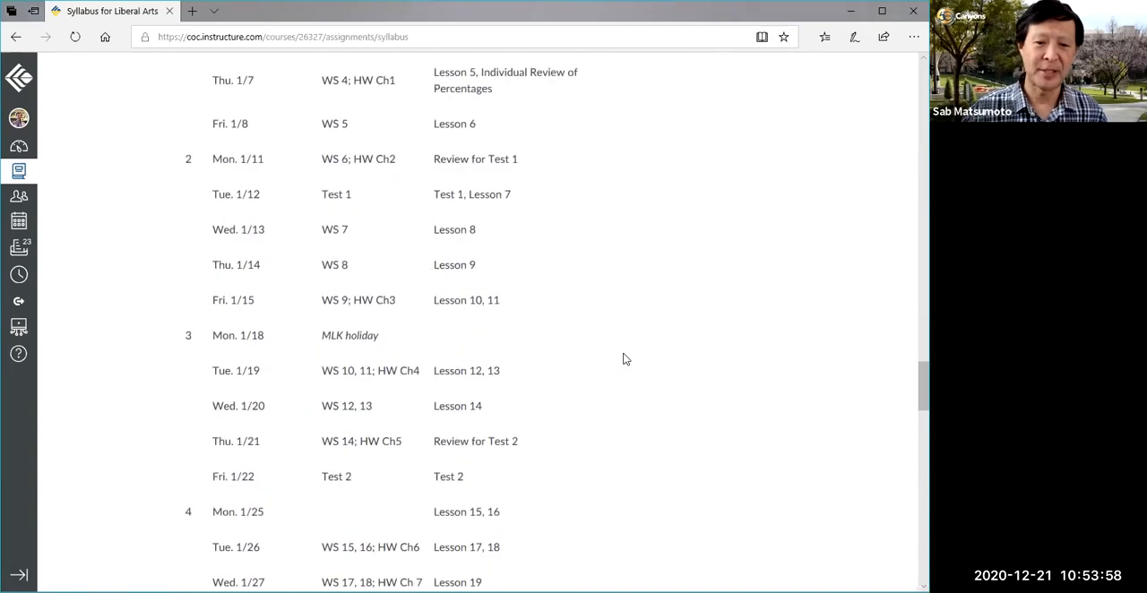
{"action": "scroll", "scroll_direction": "up", "scroll_amount": 3}
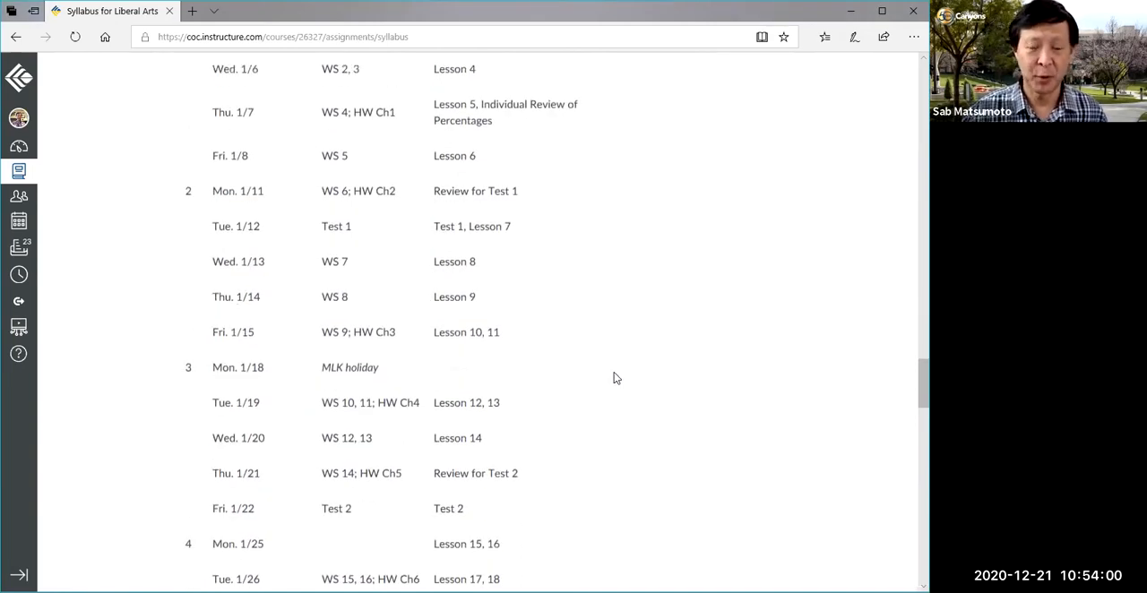
{"action": "scroll", "scroll_direction": "up", "scroll_amount": 3}
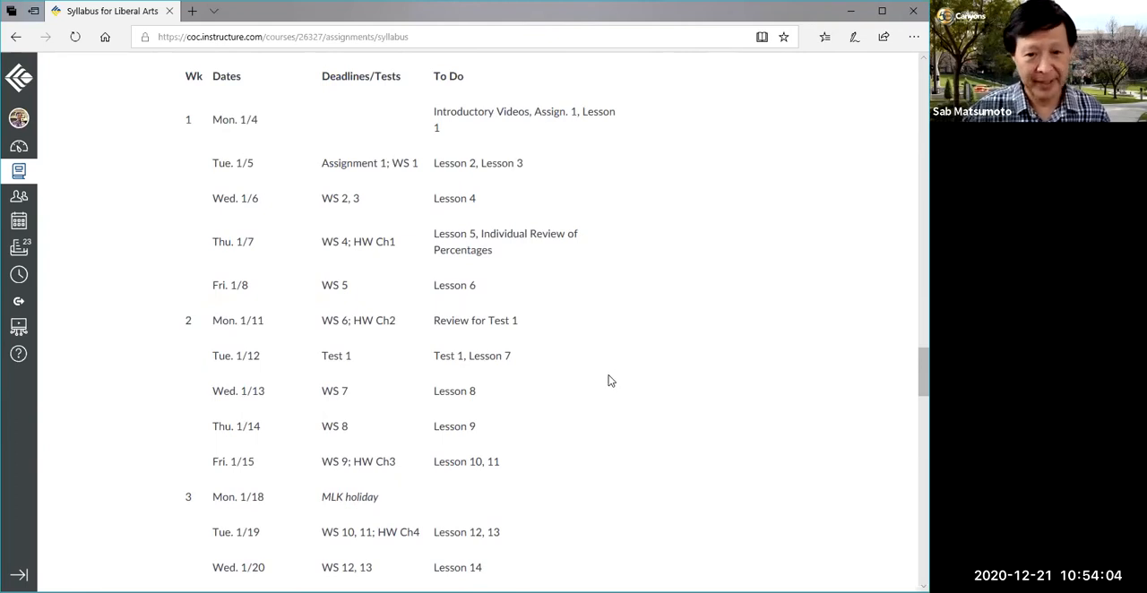
Continue down the schedule rows through Tests 1–3 into week 5
{"action": "scroll", "scroll_direction": "down", "scroll_amount": 3}
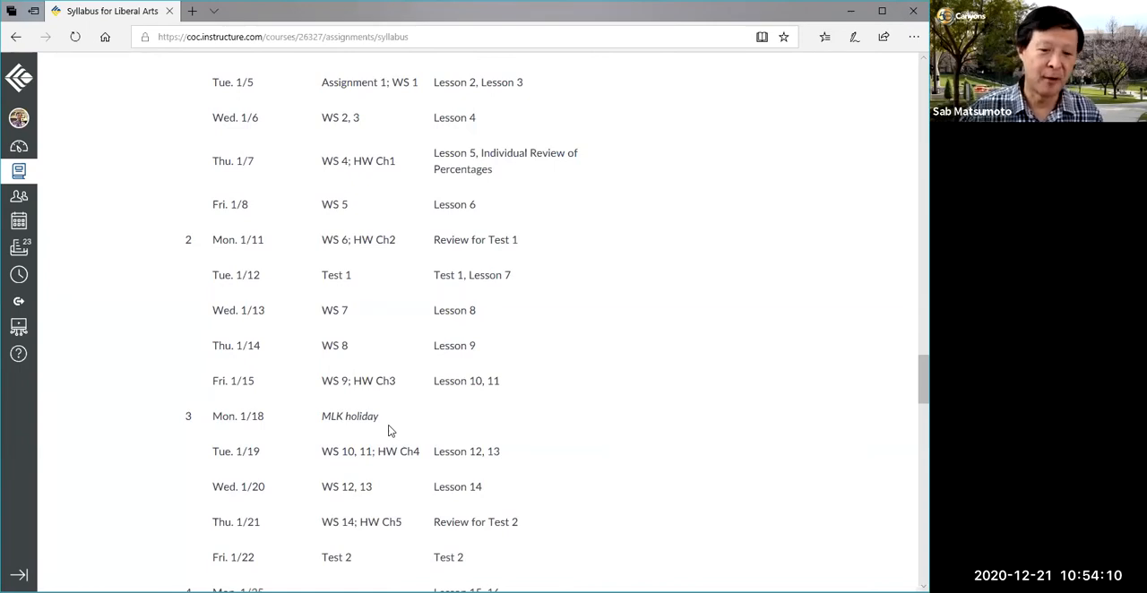
{"action": "scroll", "scroll_direction": "down", "scroll_amount": 3}
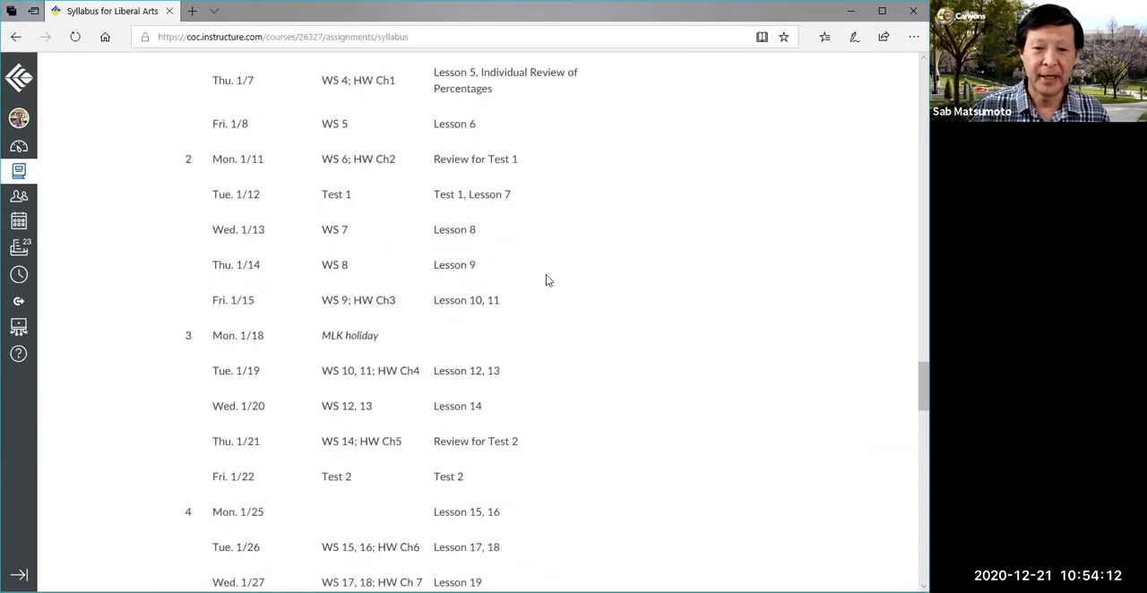
{"action": "scroll", "scroll_direction": "up", "scroll_amount": 3}
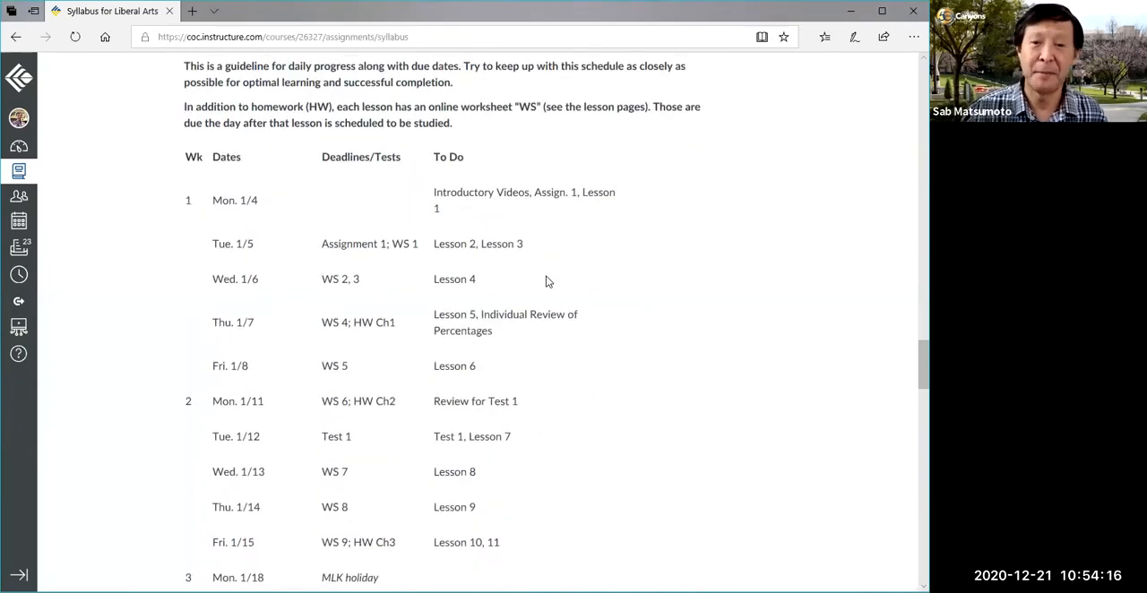
{"action": "mouse_move", "coordinate": [524, 310]}
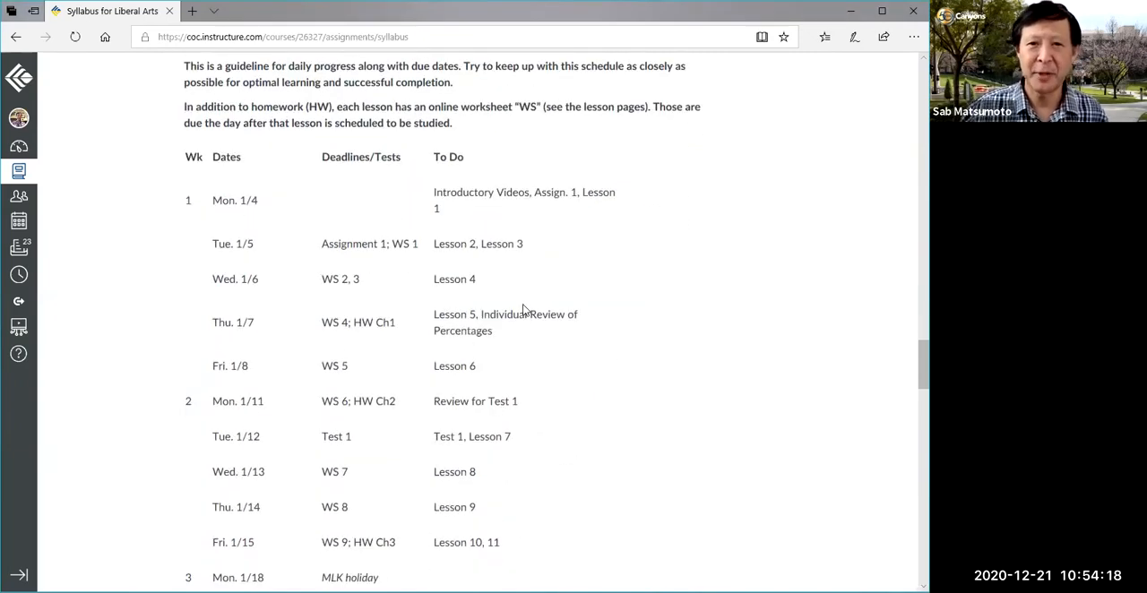
{"action": "scroll", "scroll_direction": "down", "scroll_amount": 3}
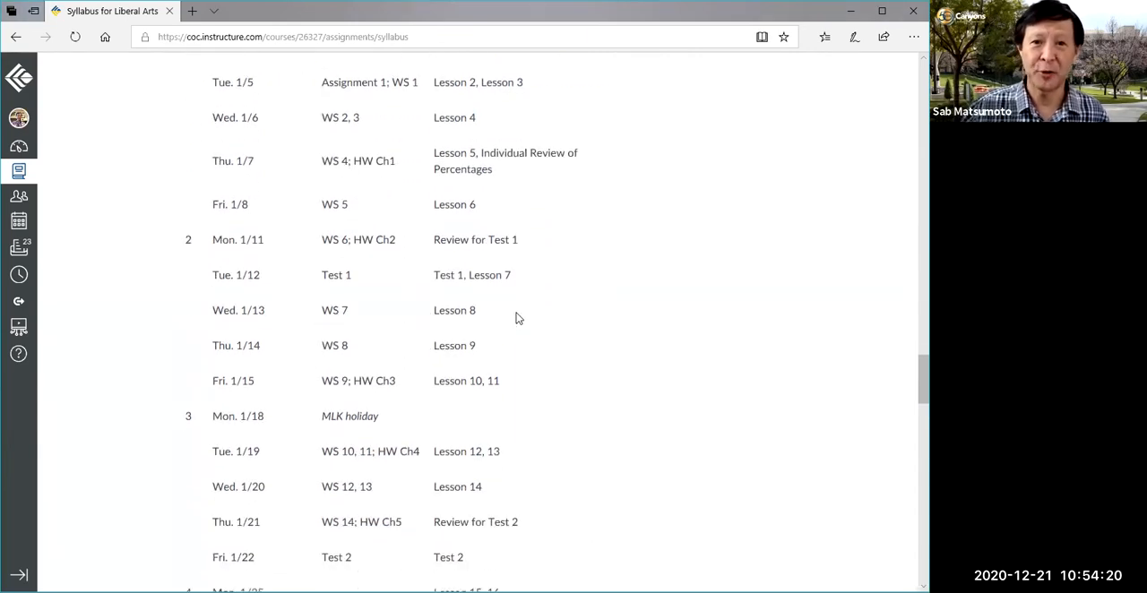
{"action": "scroll", "scroll_direction": "down", "scroll_amount": 3}
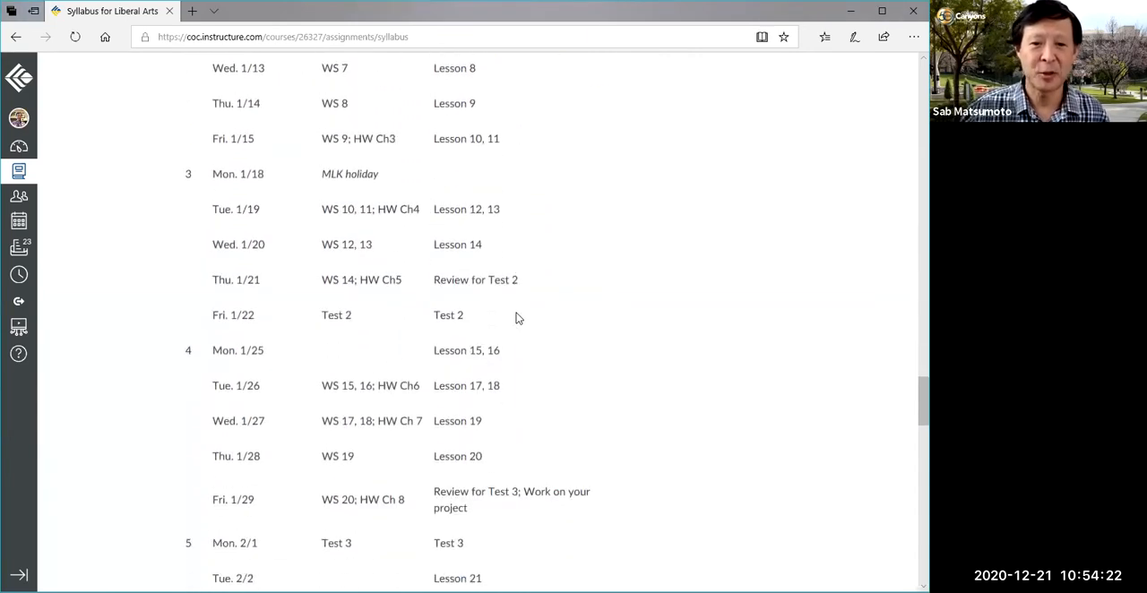
Scroll past the final examination rows through the Course Summary list of 11:59pm due dates
{"action": "scroll", "scroll_direction": "down", "scroll_amount": 3}
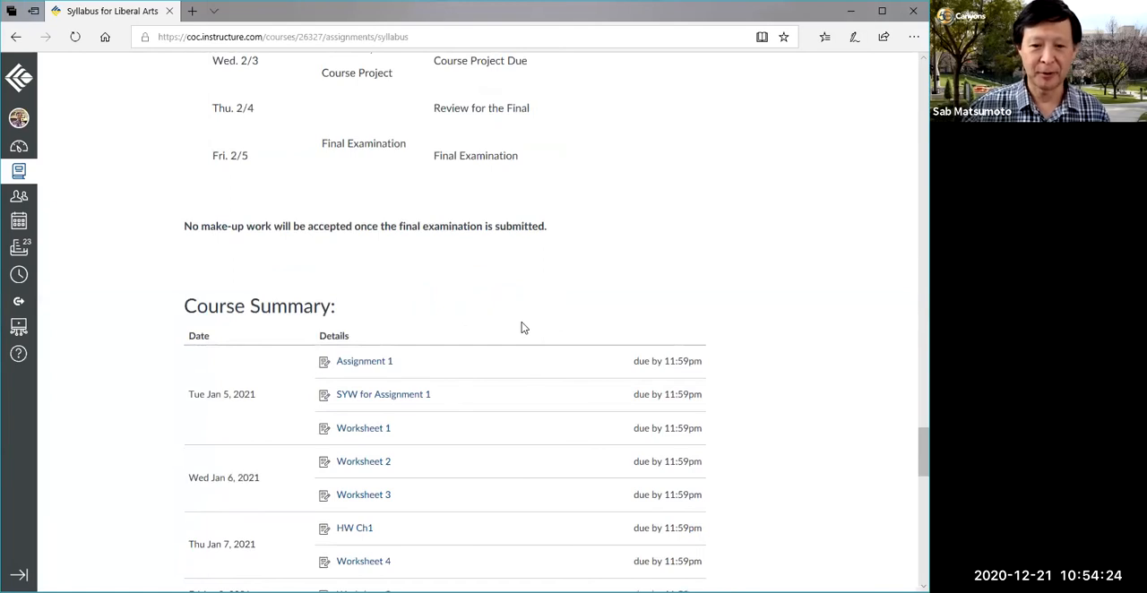
{"action": "scroll", "scroll_direction": "down", "scroll_amount": 3}
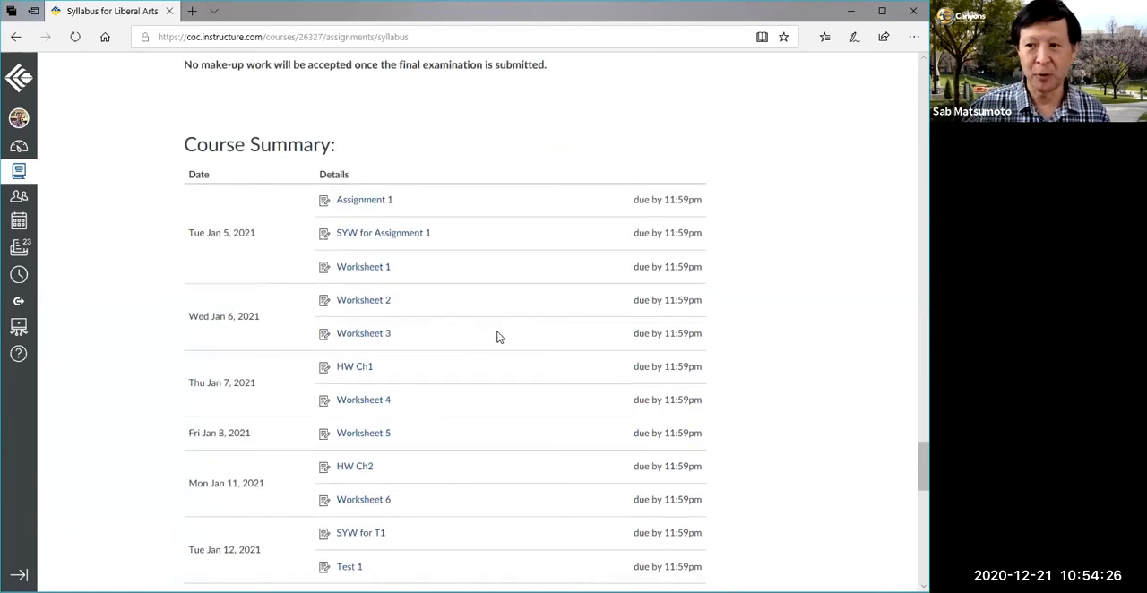
{"action": "scroll", "scroll_direction": "down", "scroll_amount": 3}
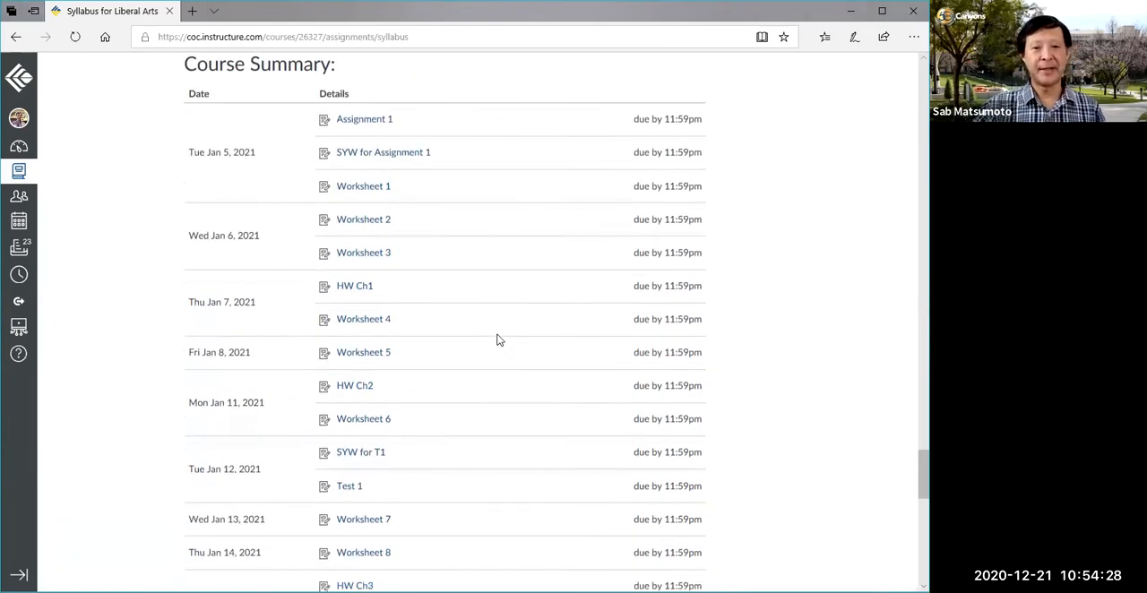
{"action": "scroll", "scroll_direction": "down", "scroll_amount": 3}
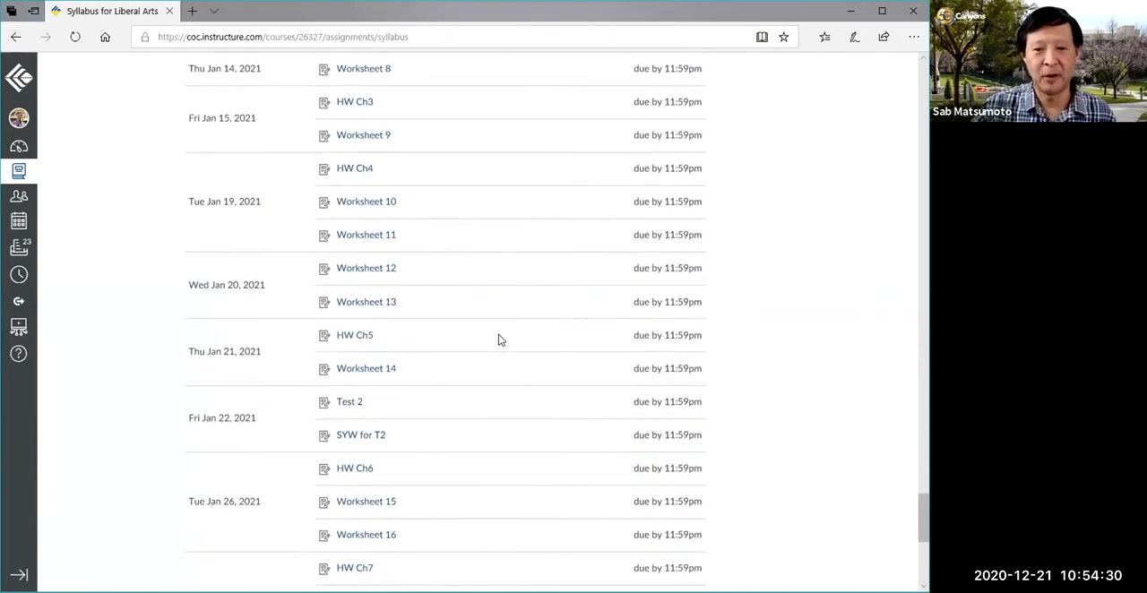
{"action": "scroll", "scroll_direction": "down", "scroll_amount": 3}
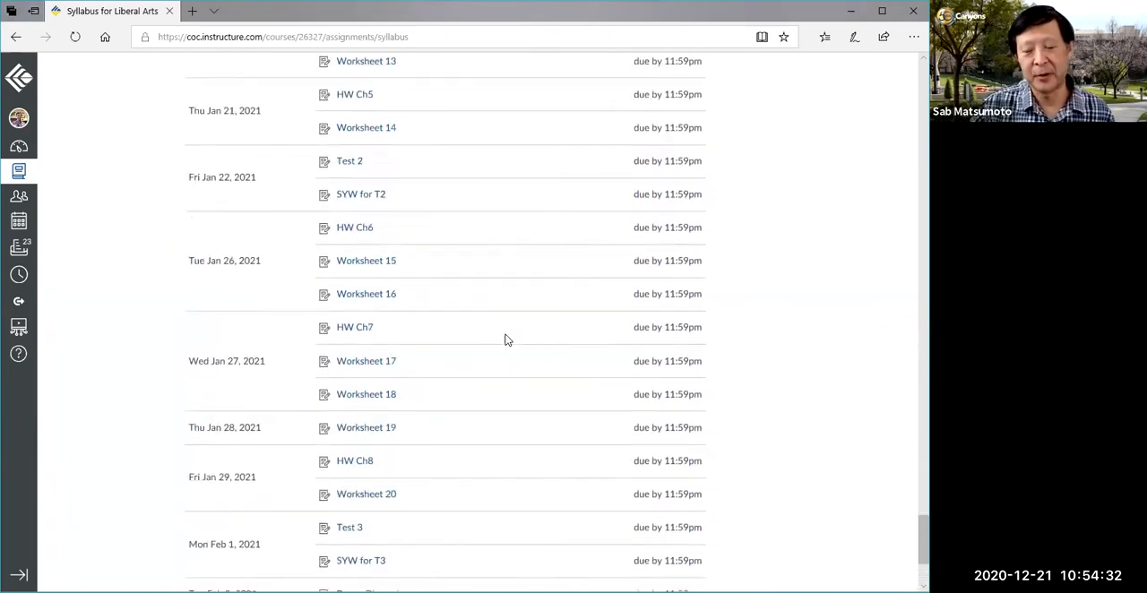
Scroll back up to the end of the daily progress schedule
{"action": "scroll", "scroll_direction": "up", "scroll_amount": 3}
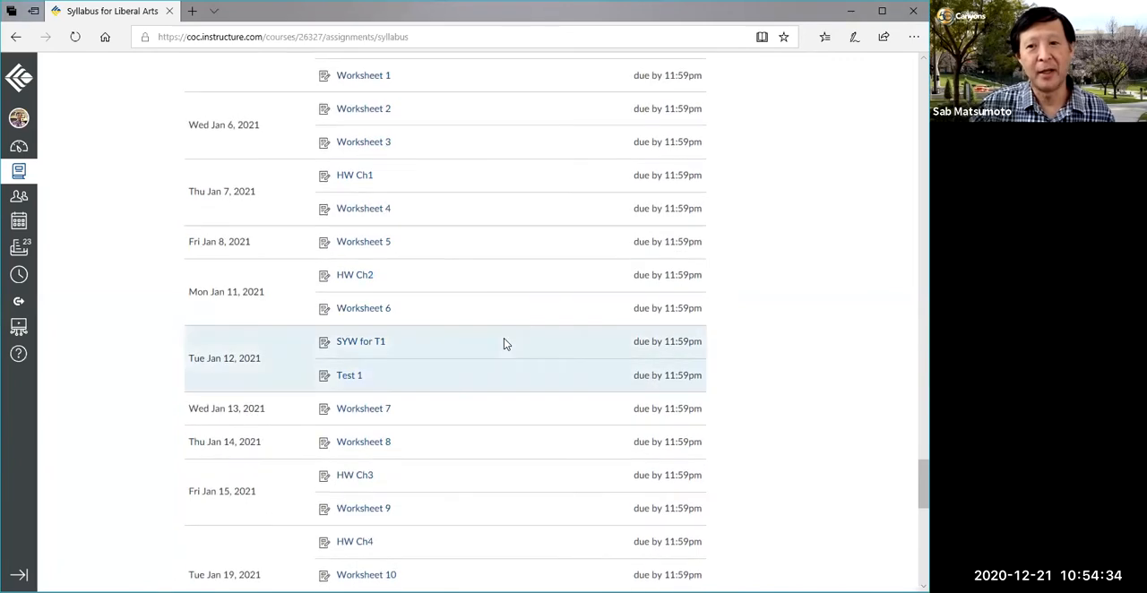
{"action": "scroll", "scroll_direction": "up", "scroll_amount": 3}
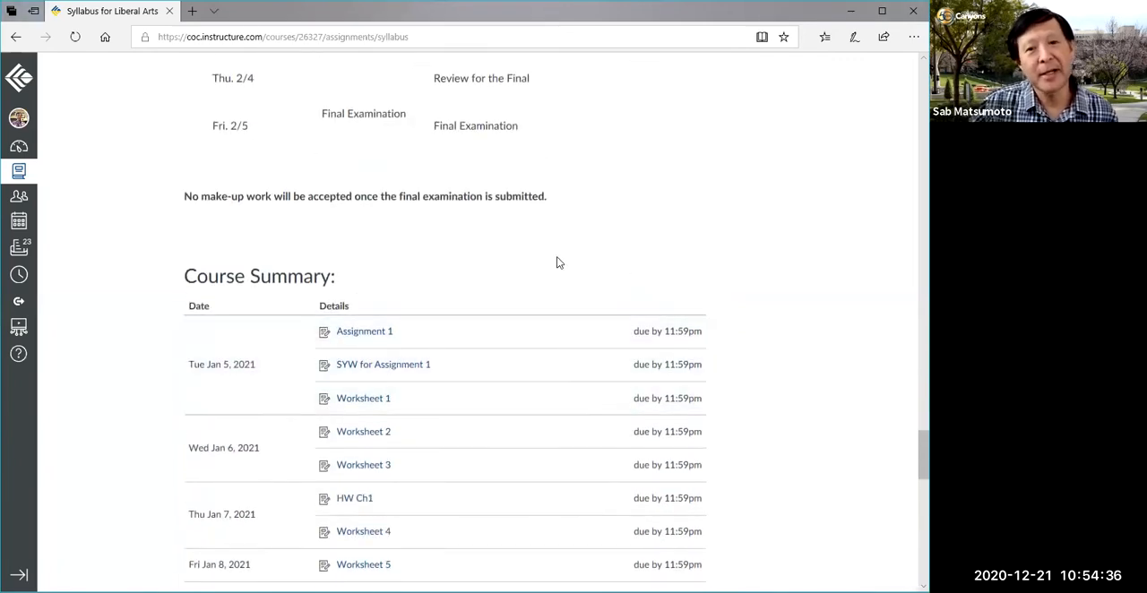
{"action": "scroll", "scroll_direction": "up", "scroll_amount": 3}
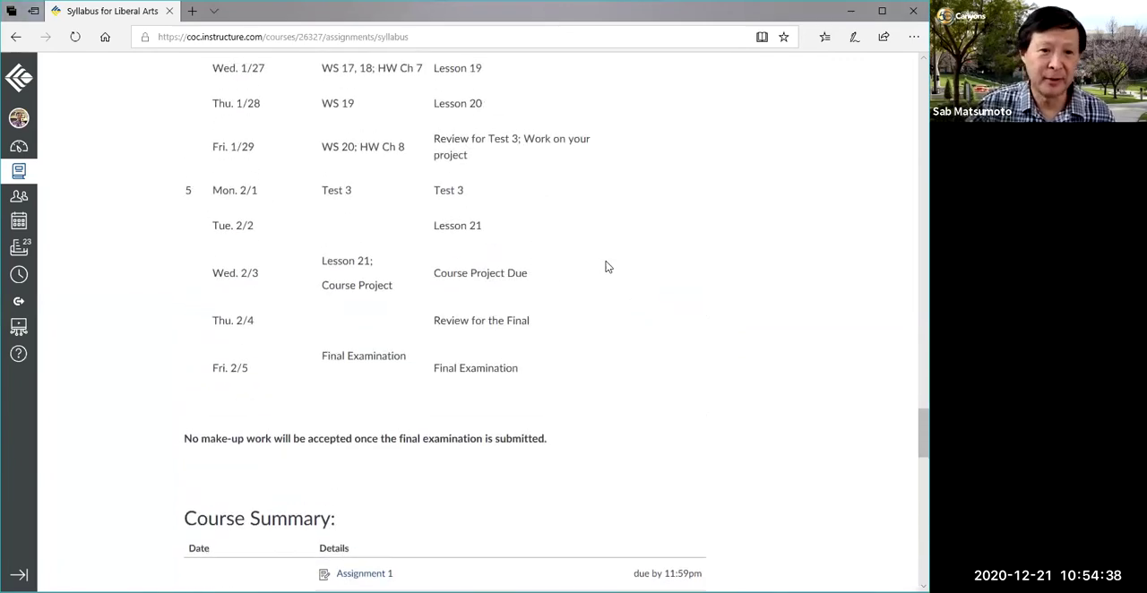